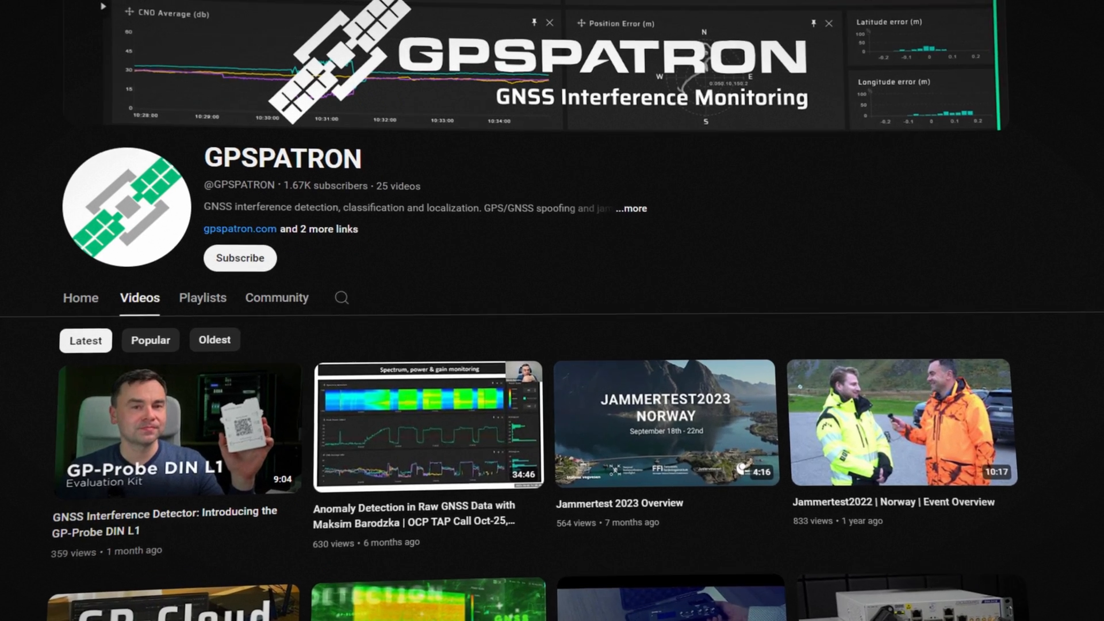
# Keep the Simulator Start Mode set to Synchronous on the Time tab
pyautogui.scroll(-3)
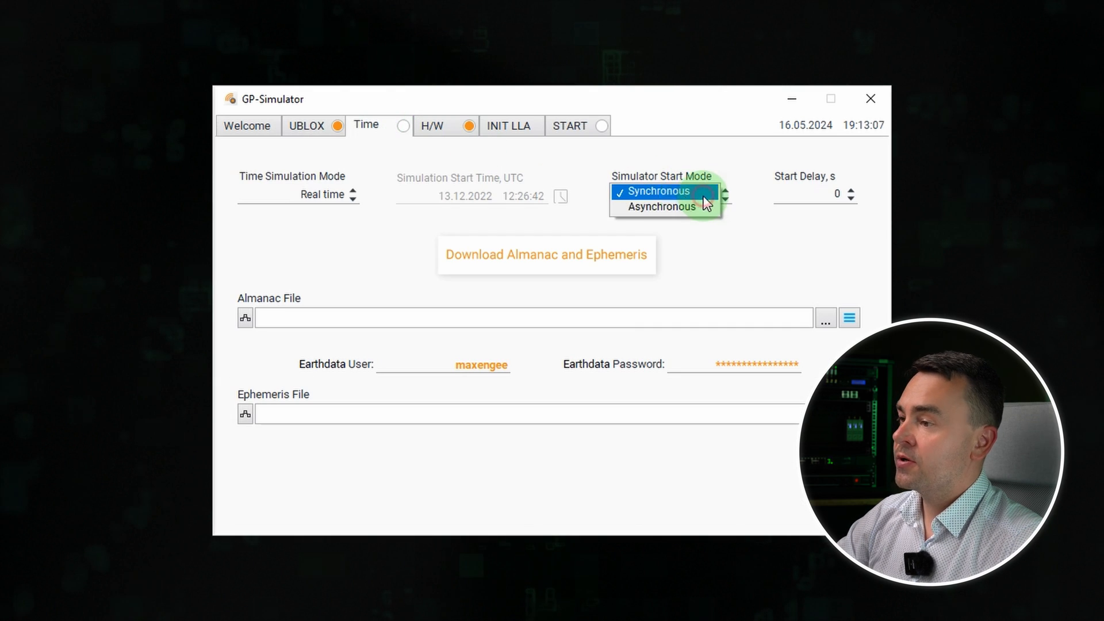
pyautogui.click(658, 191)
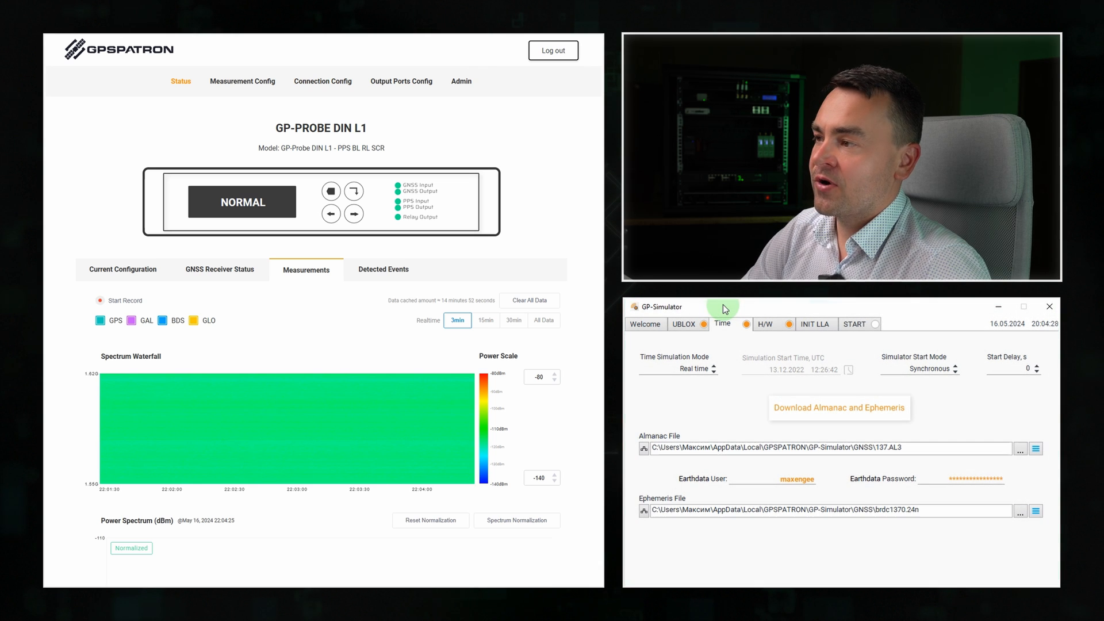
# Review the H/W connection settings, then start the spoofing scenario from the START tab
pyautogui.click(765, 323)
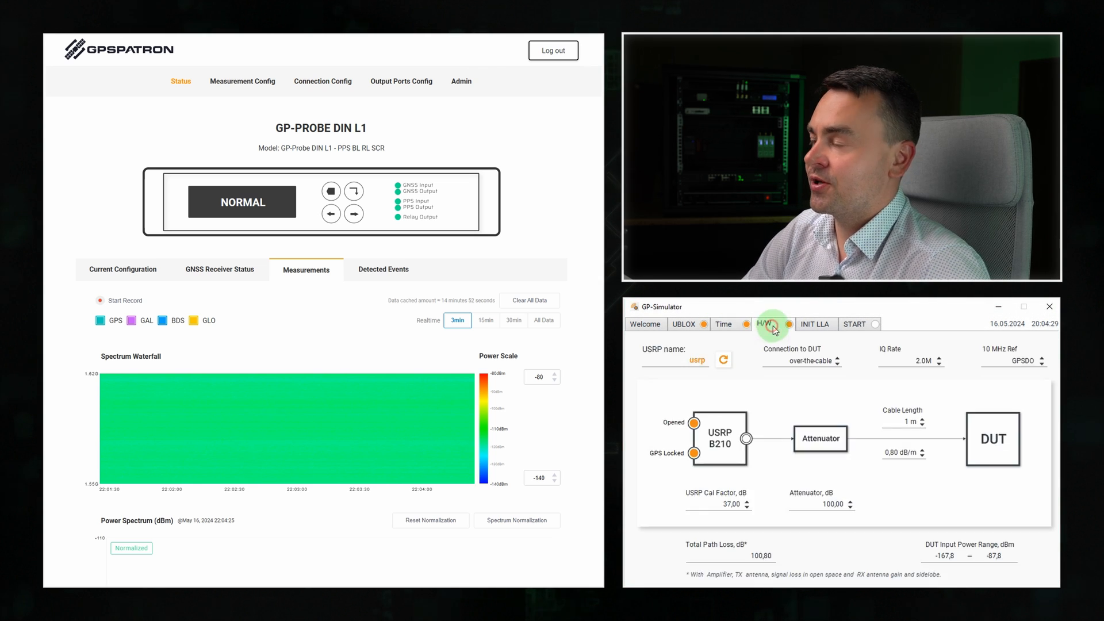
pyautogui.click(854, 324)
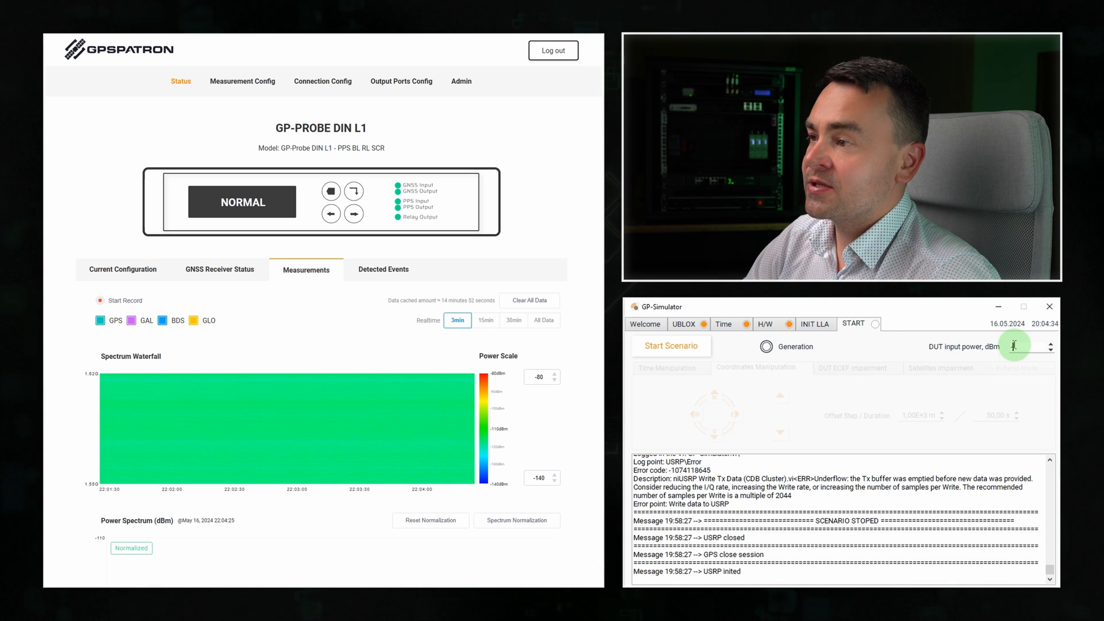
pyautogui.click(669, 345)
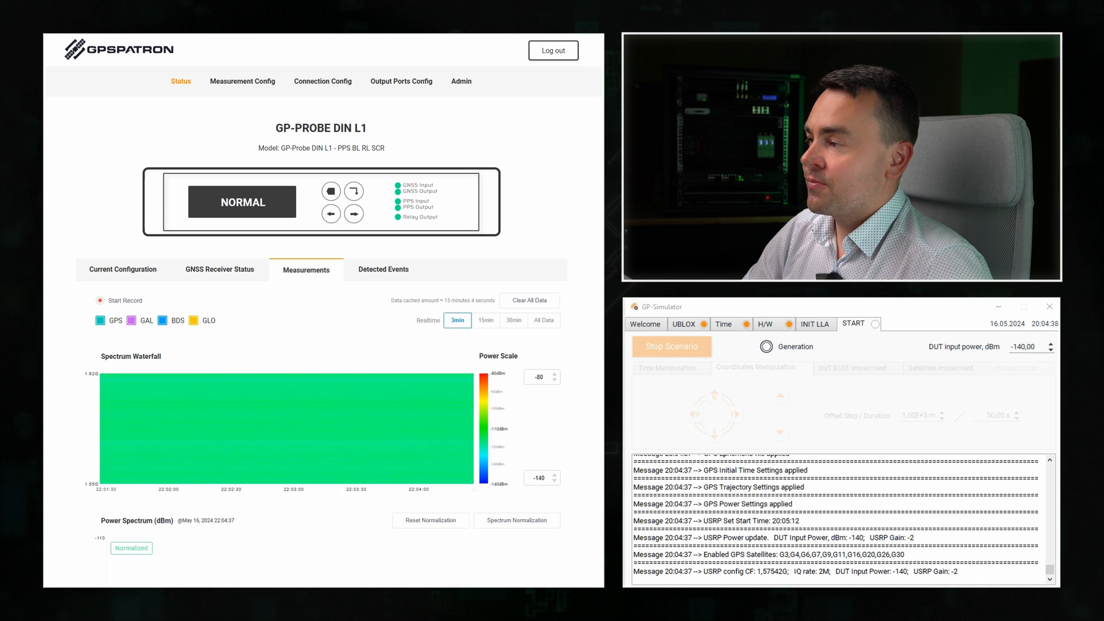
pyautogui.scroll(-3)
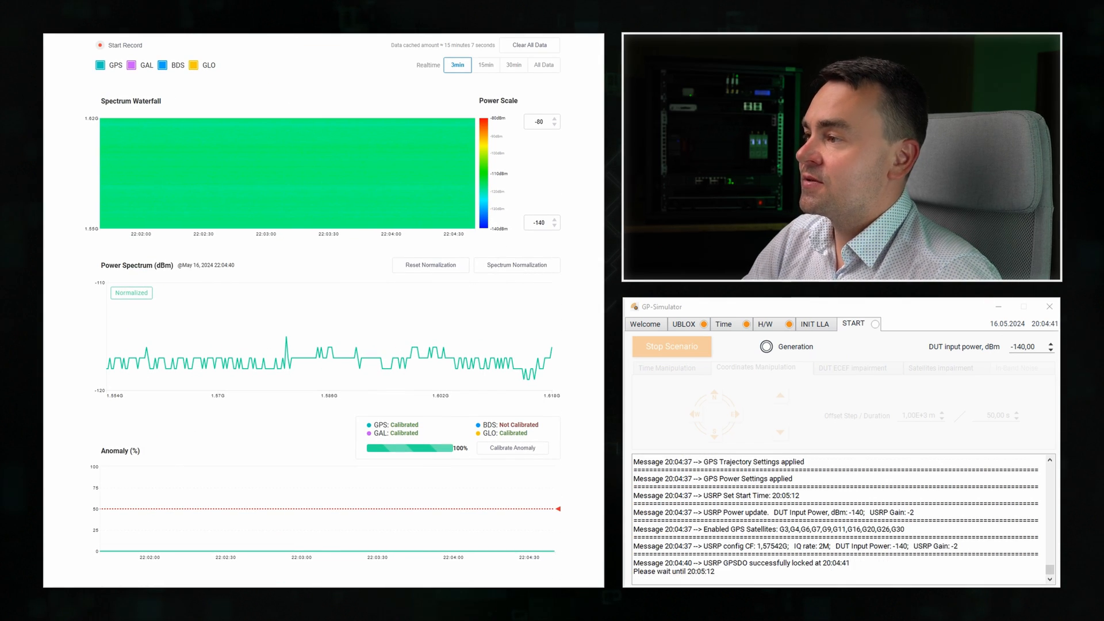
pyautogui.scroll(-3)
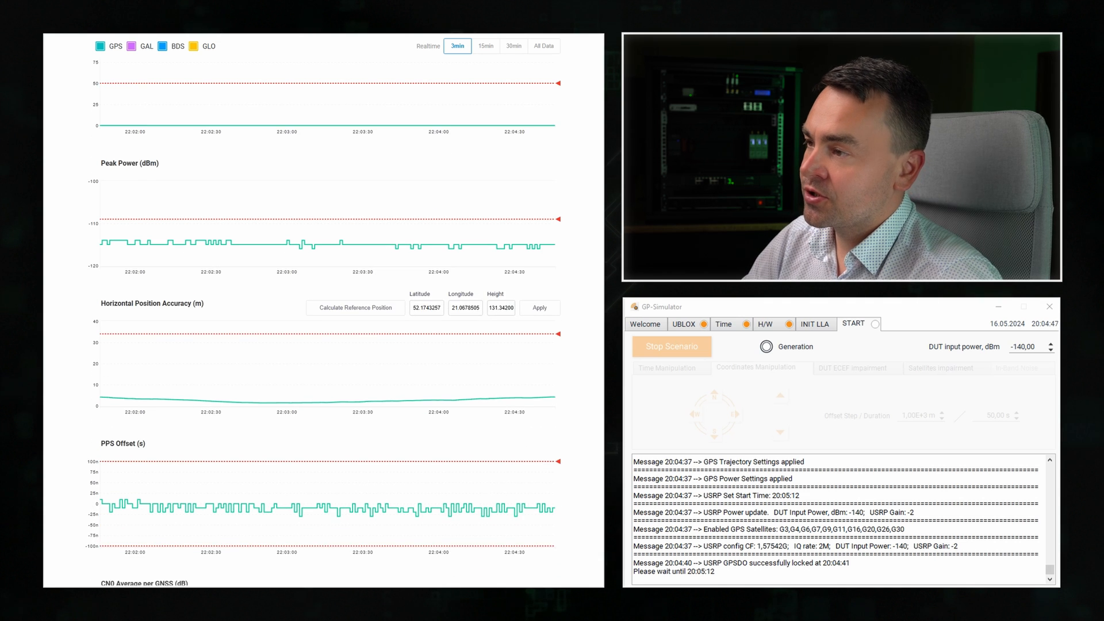
pyautogui.scroll(-3)
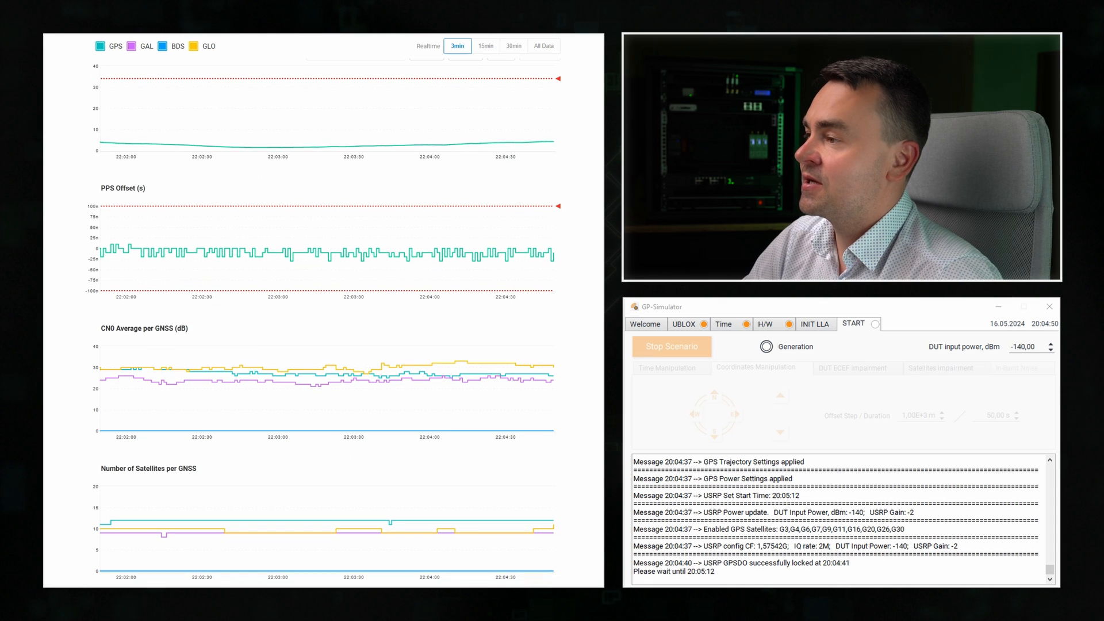
pyautogui.scroll(-3)
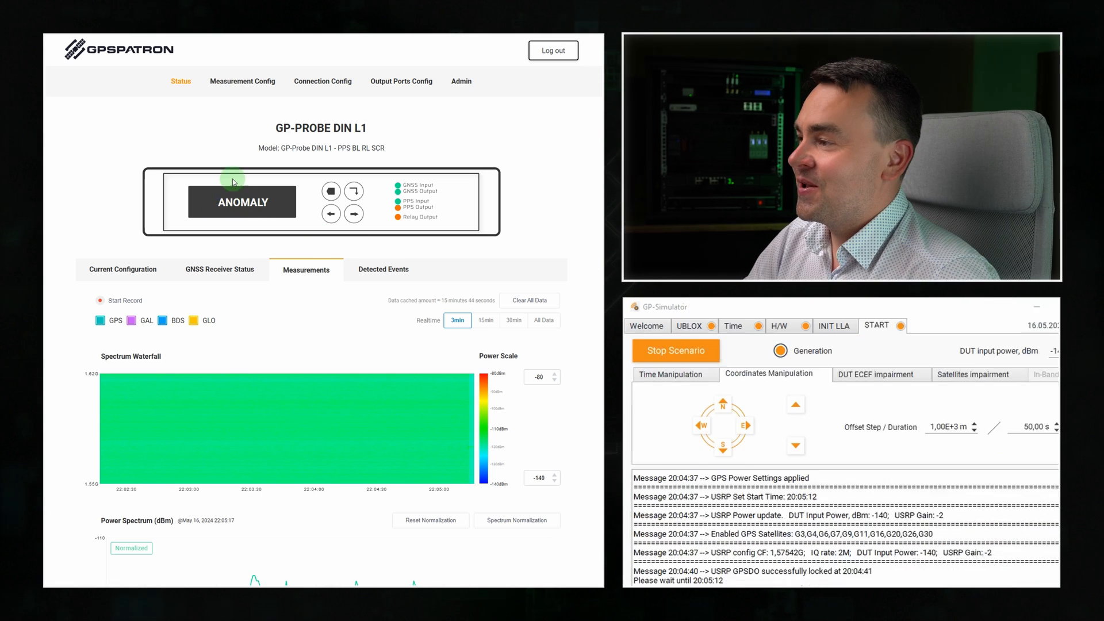
# Scroll through the probe's Anomaly, CN0 and satellite charts to inspect the detection
pyautogui.scroll(-3)
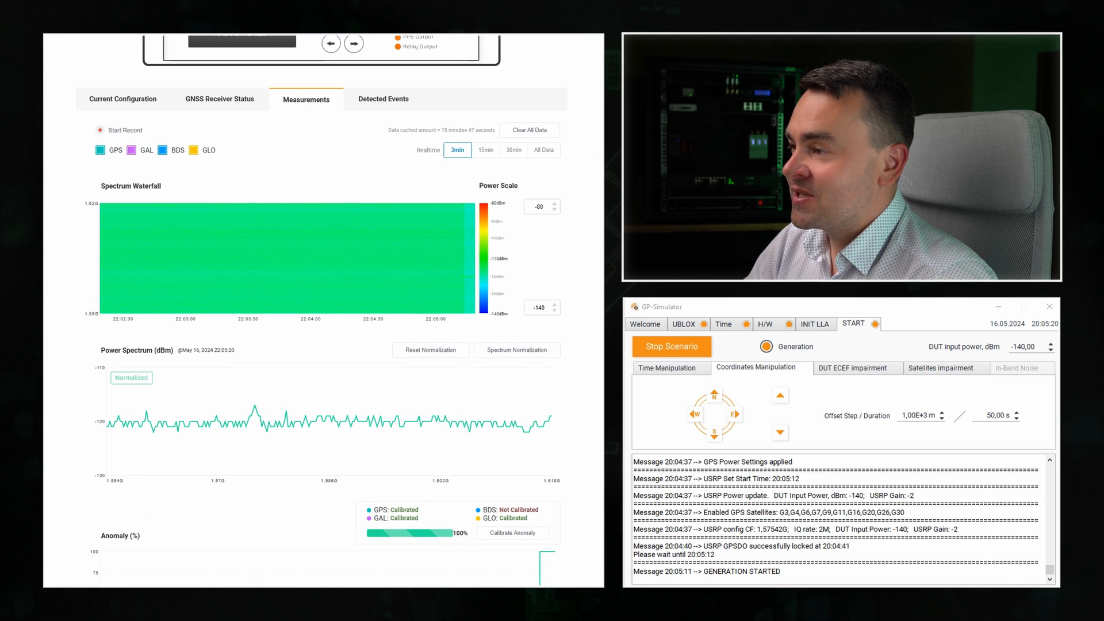
pyautogui.moveTo(467, 273)
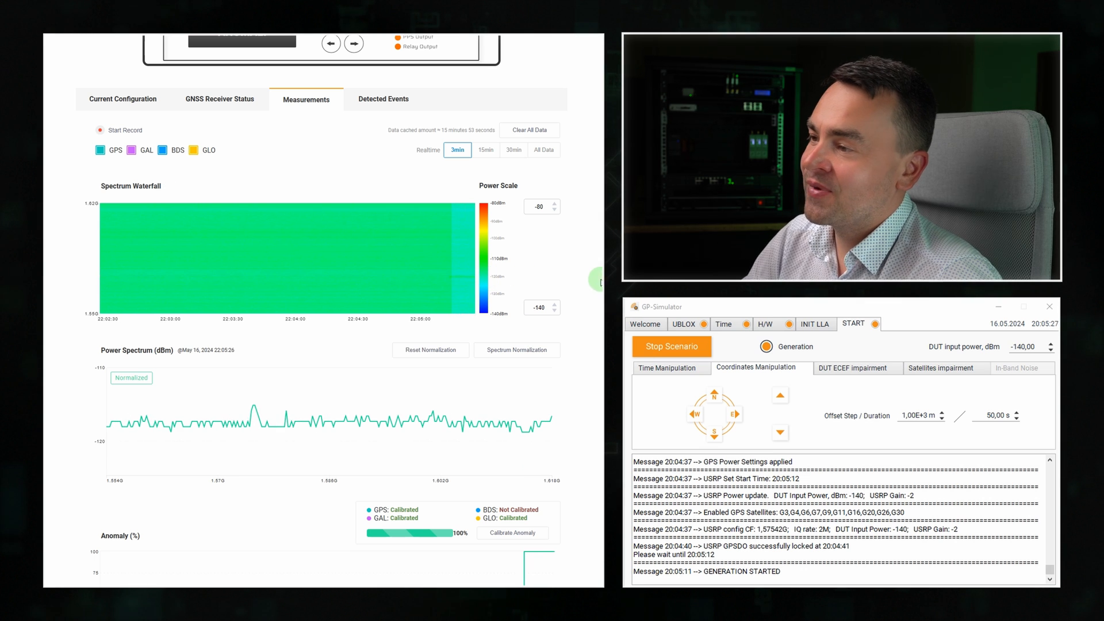
pyautogui.scroll(-3)
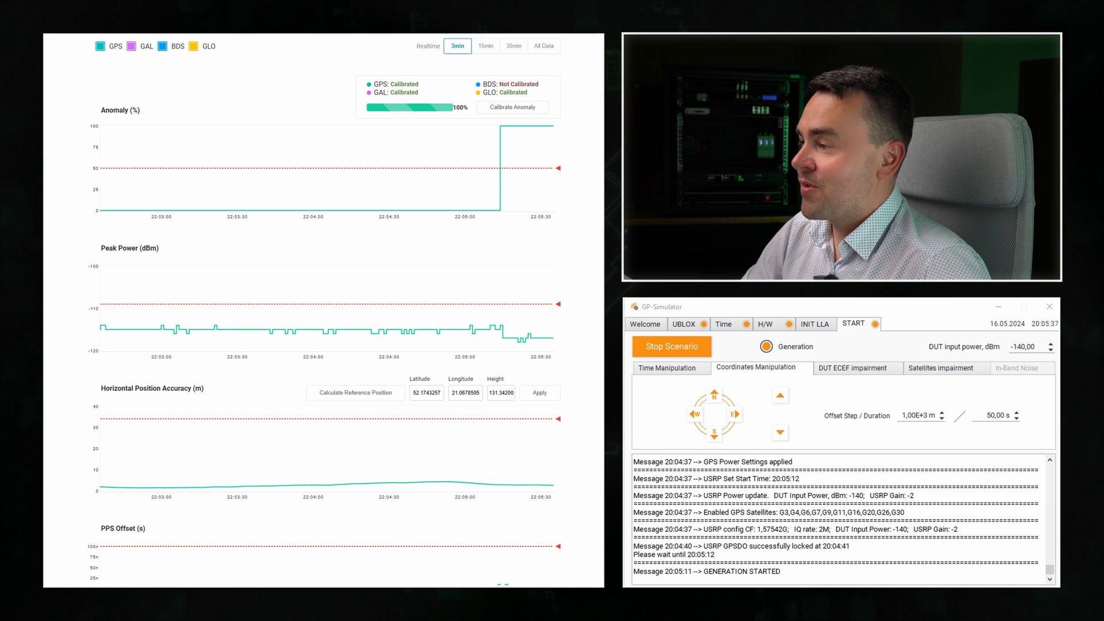
pyautogui.scroll(-3)
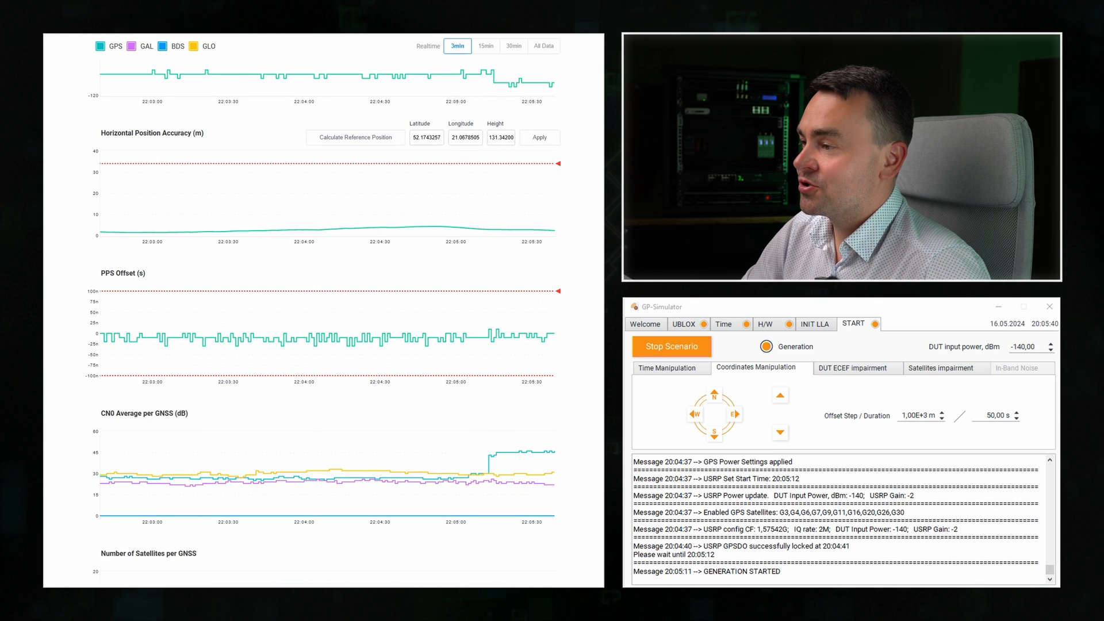
pyautogui.scroll(-3)
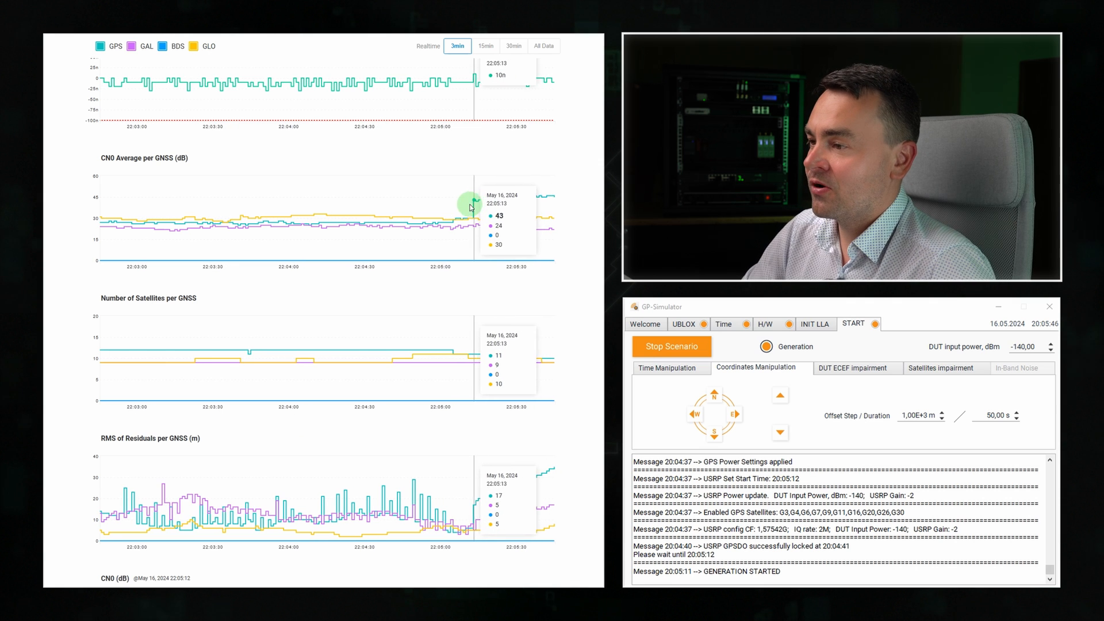
pyautogui.scroll(-3)
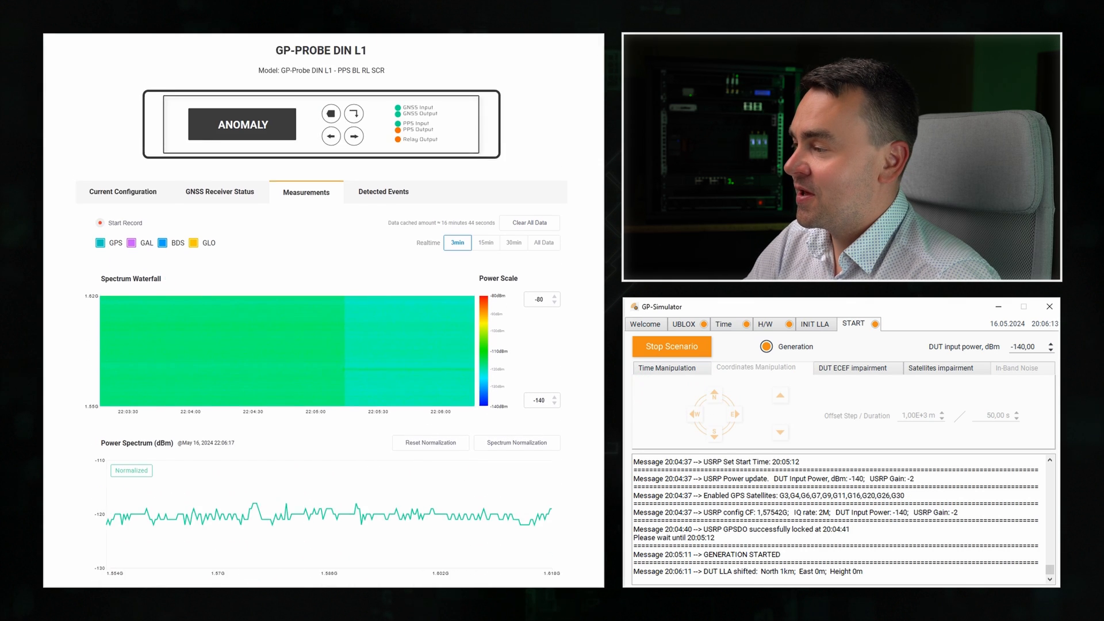
# Watch Horizontal Position Accuracy climb, then stop the spoofing scenario in GP-Simulator
pyautogui.scroll(-3)
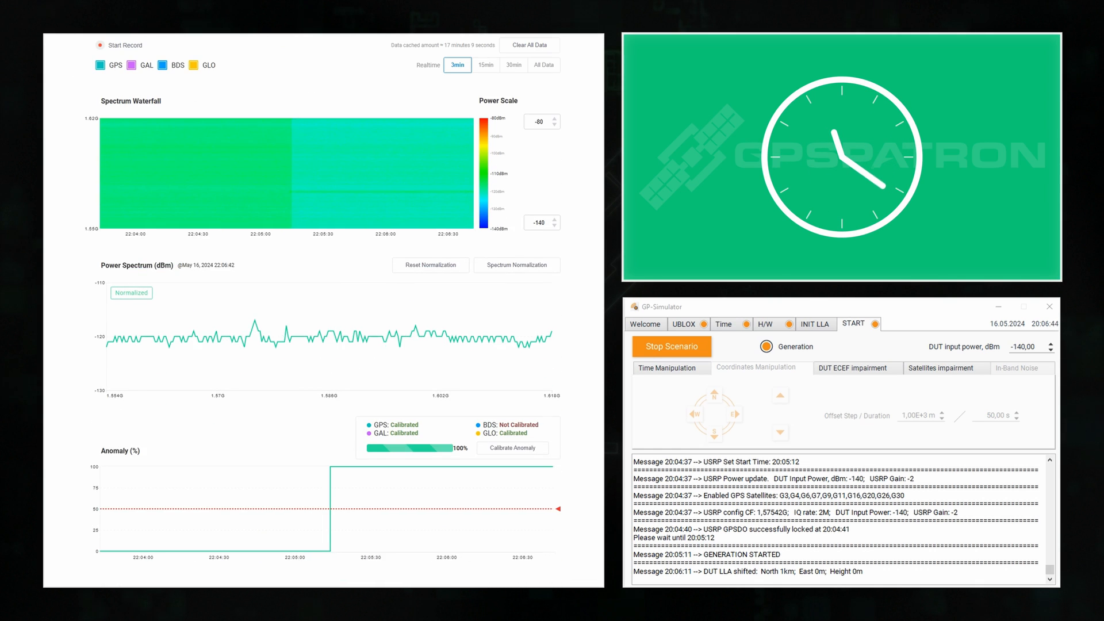
pyautogui.scroll(-3)
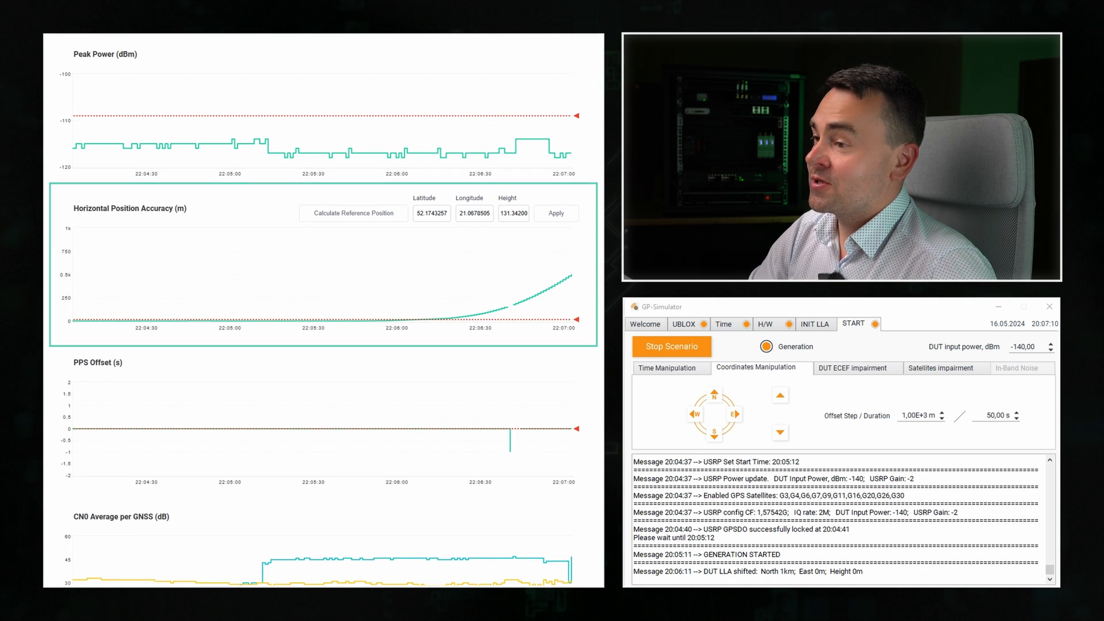
pyautogui.click(722, 324)
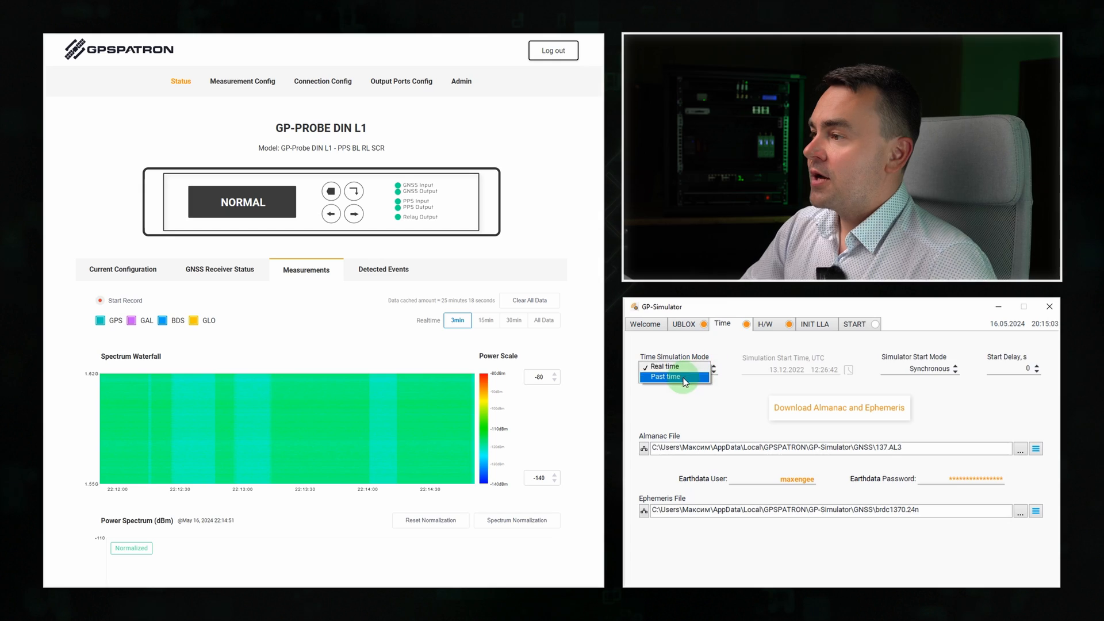
# Set a past start time of 16.05.2023 20:15:06 and download that date's almanac and ephemeris
pyautogui.click(665, 376)
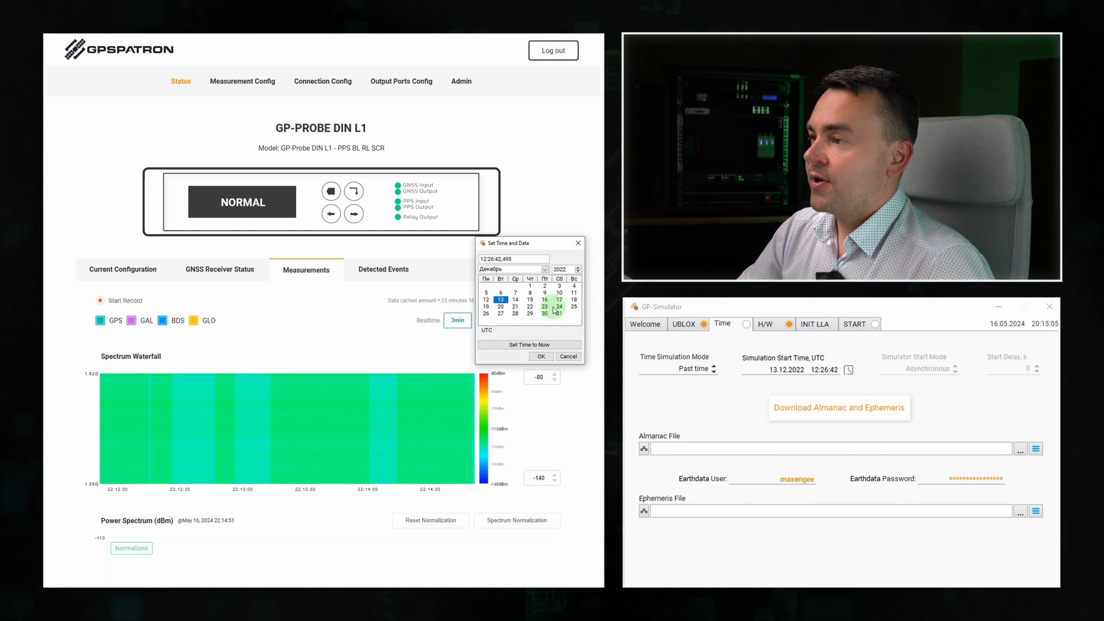
pyautogui.click(580, 267)
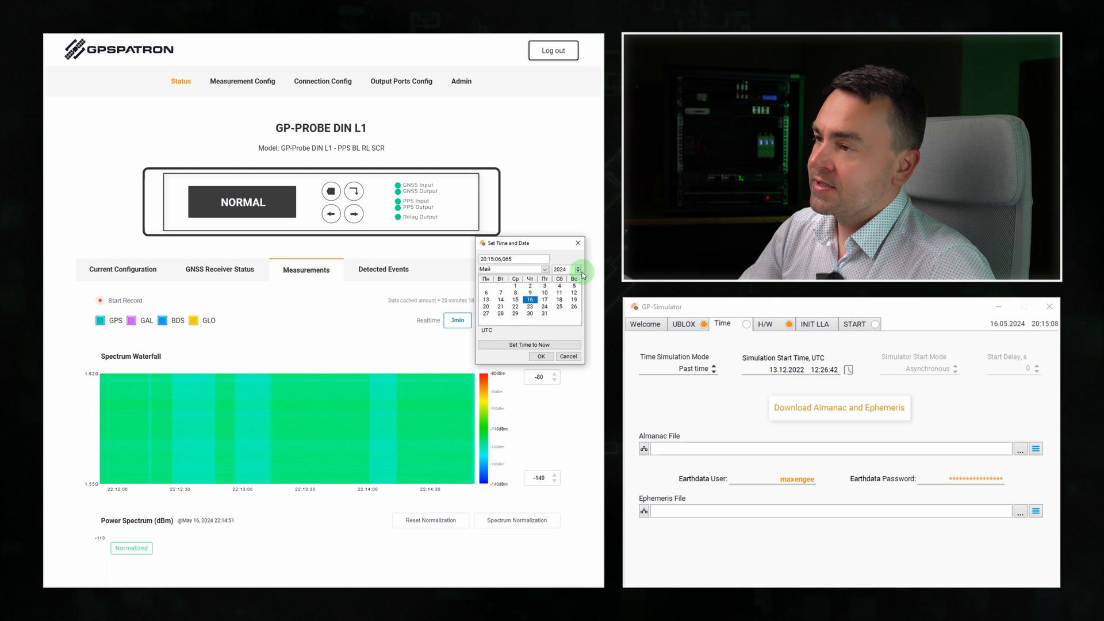
pyautogui.click(541, 357)
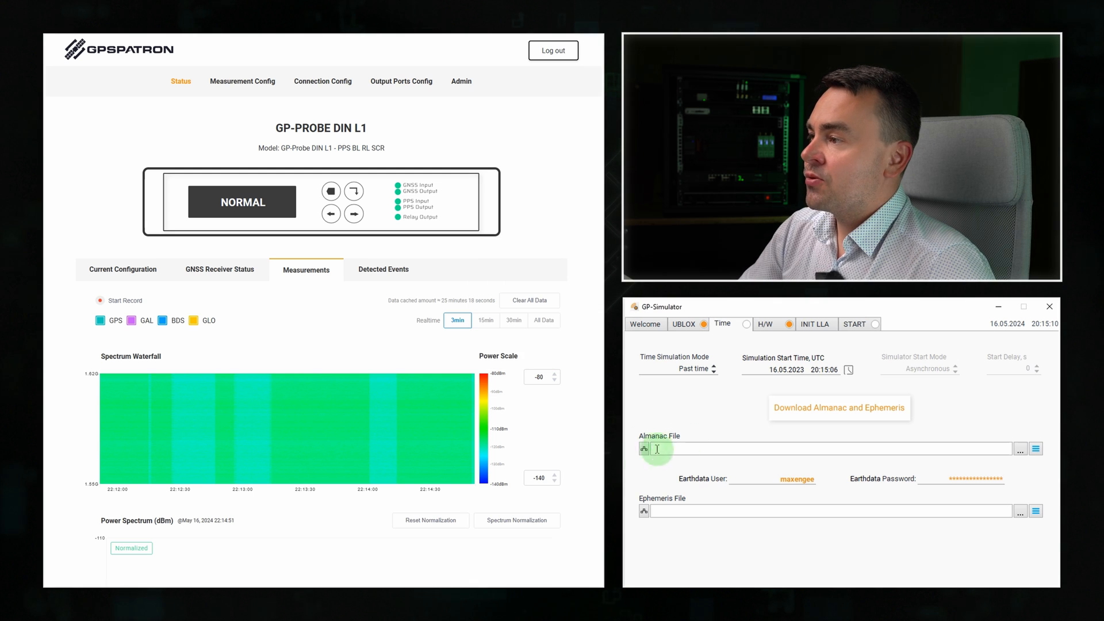
pyautogui.click(839, 407)
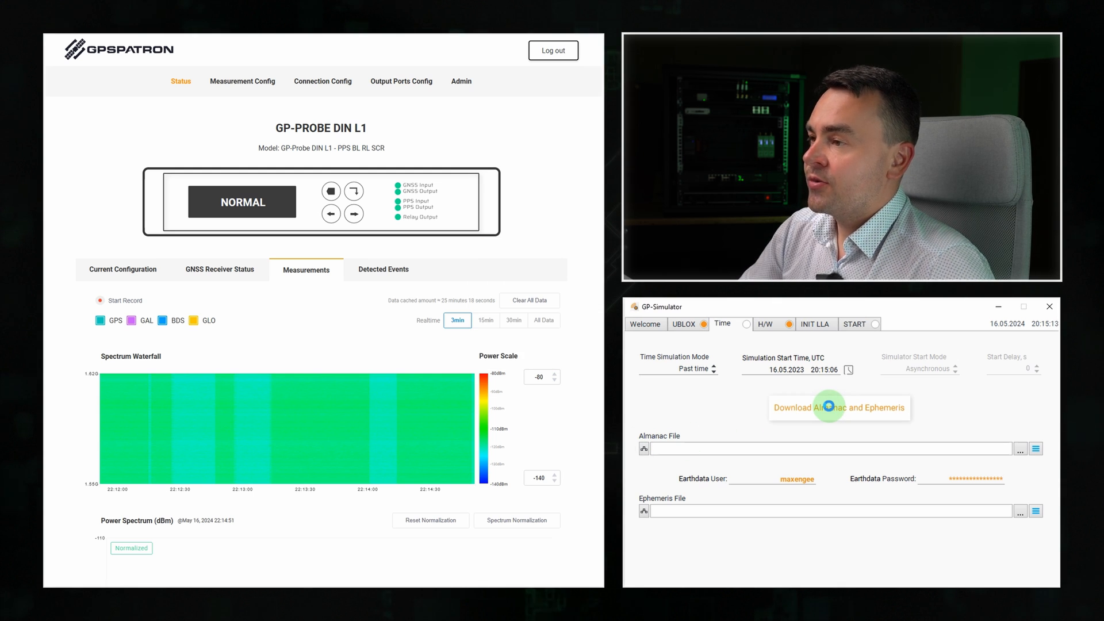
pyautogui.click(838, 407)
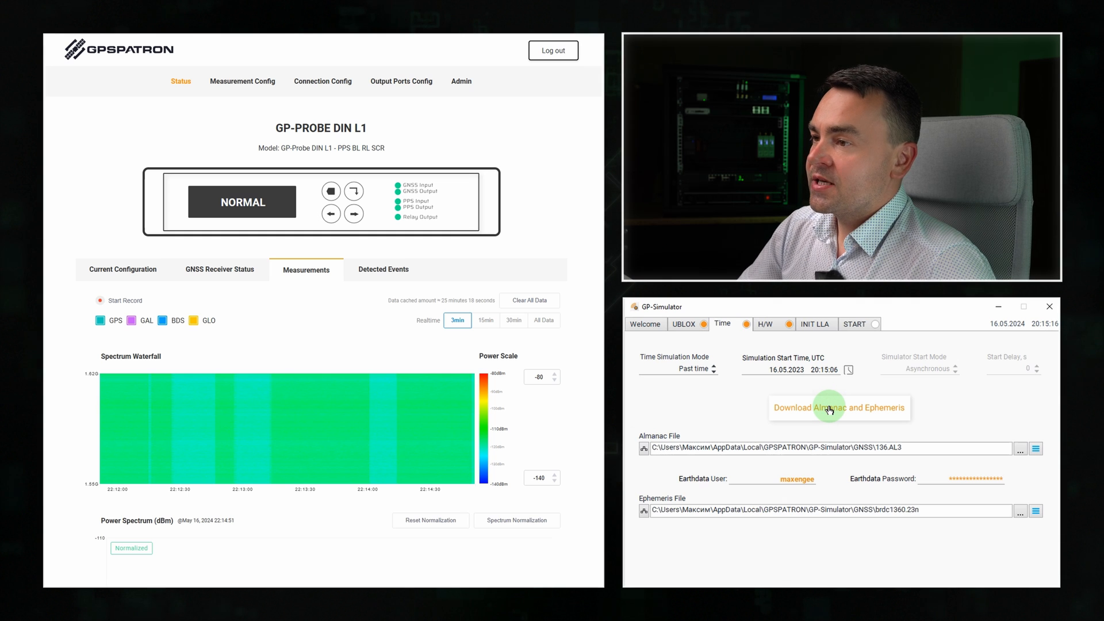
# Restart the scenario with the past-time settings and scroll the probe charts
pyautogui.click(853, 323)
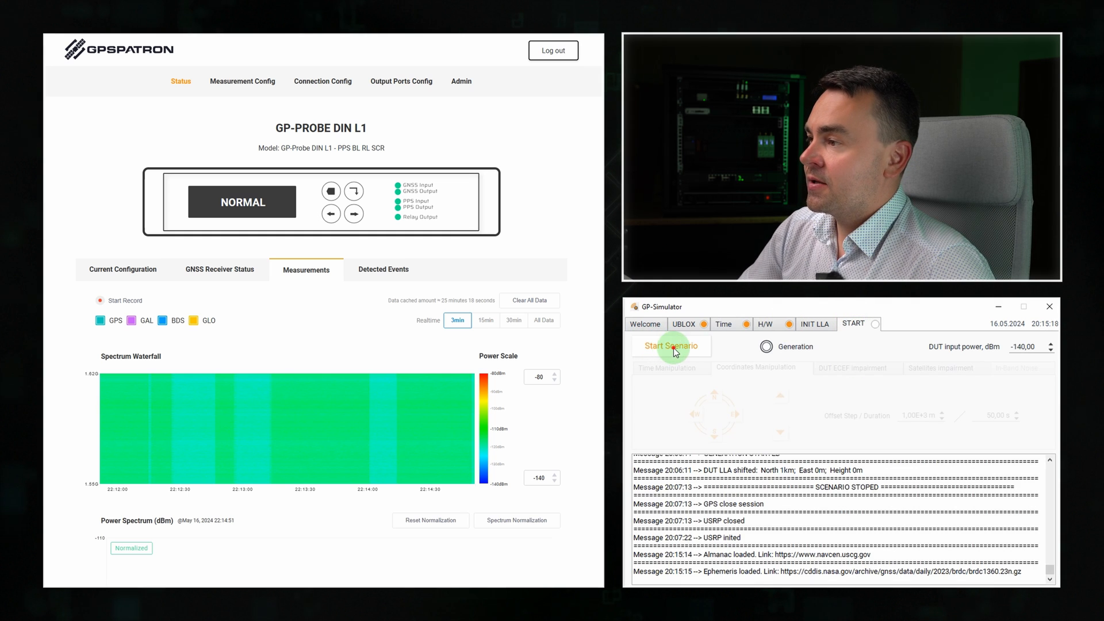
pyautogui.click(669, 345)
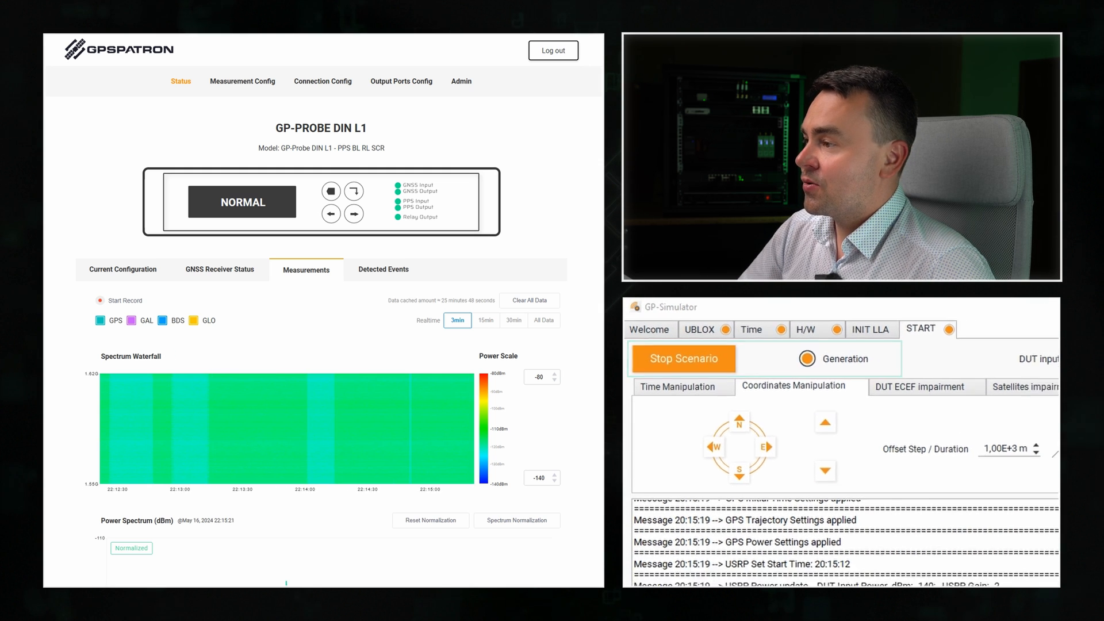
pyautogui.scroll(-3)
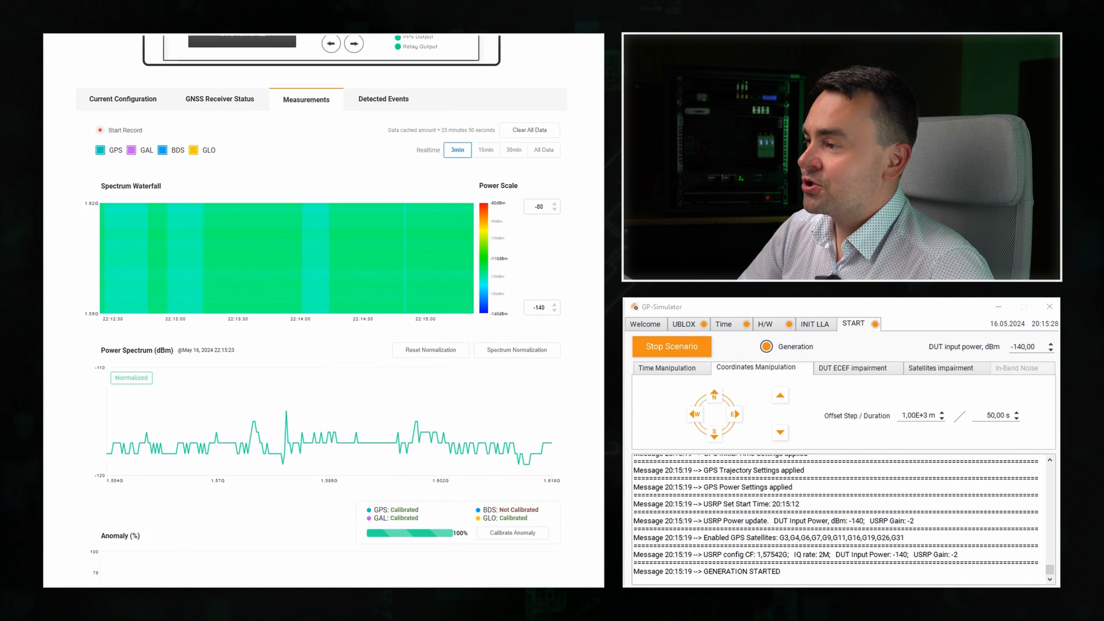
pyautogui.scroll(-3)
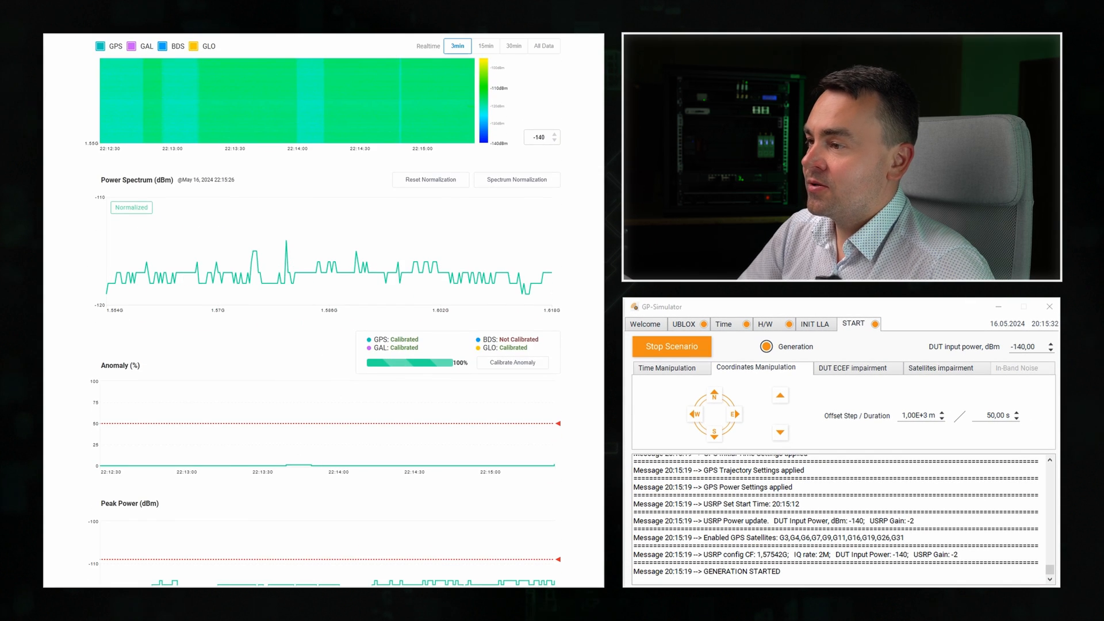
pyautogui.scroll(-3)
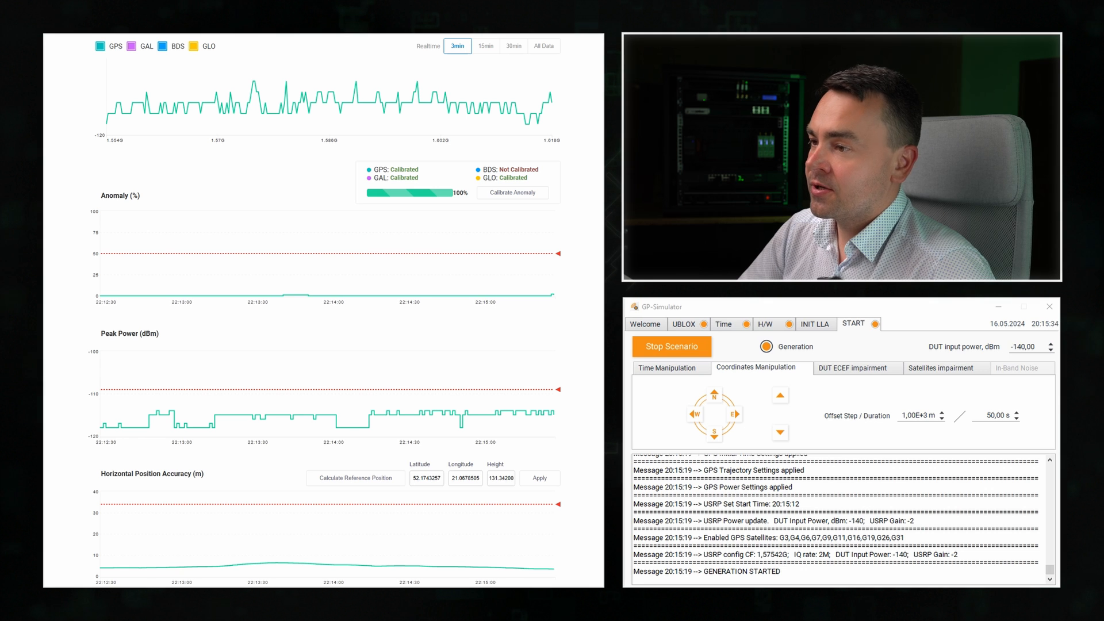
pyautogui.scroll(-3)
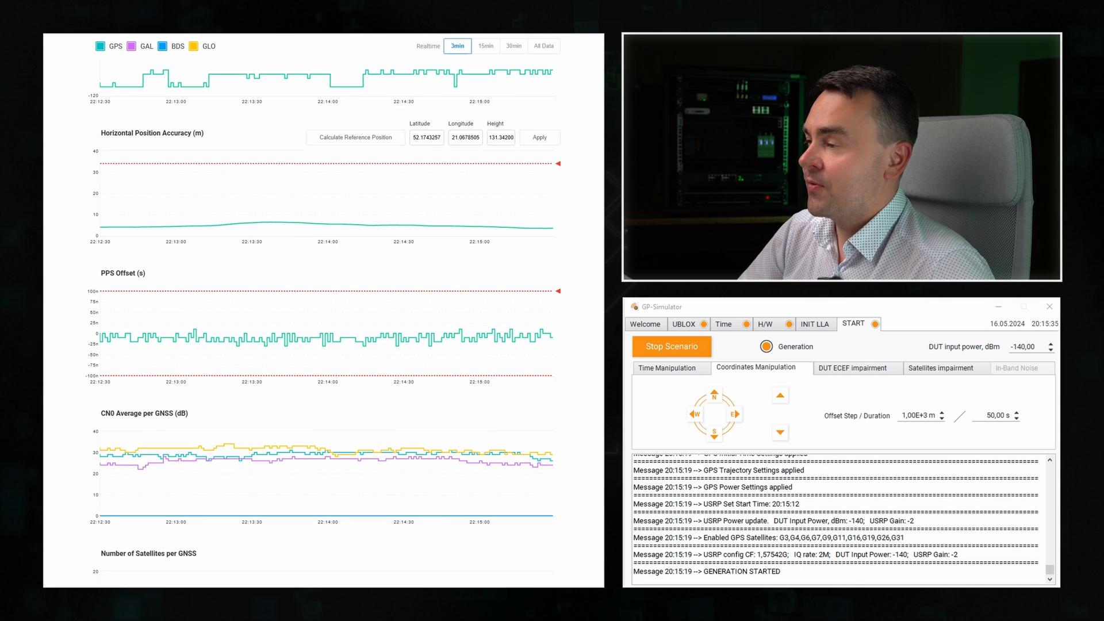
pyautogui.scroll(-3)
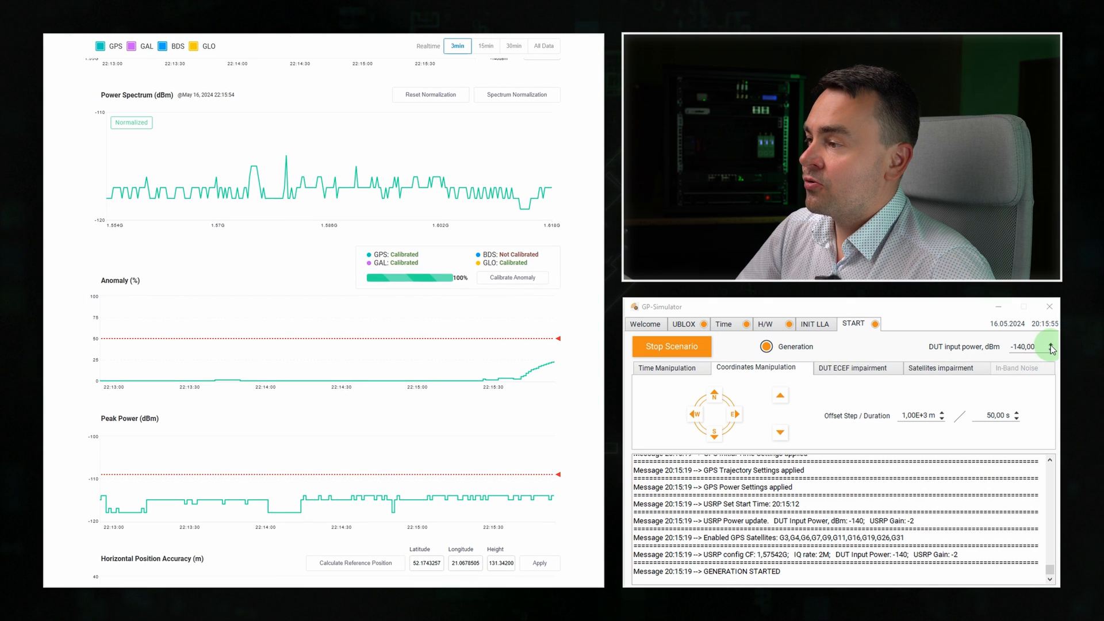
# Raise DUT input power to -130 dBm and scroll the probe charts for interference
pyautogui.click(1051, 344)
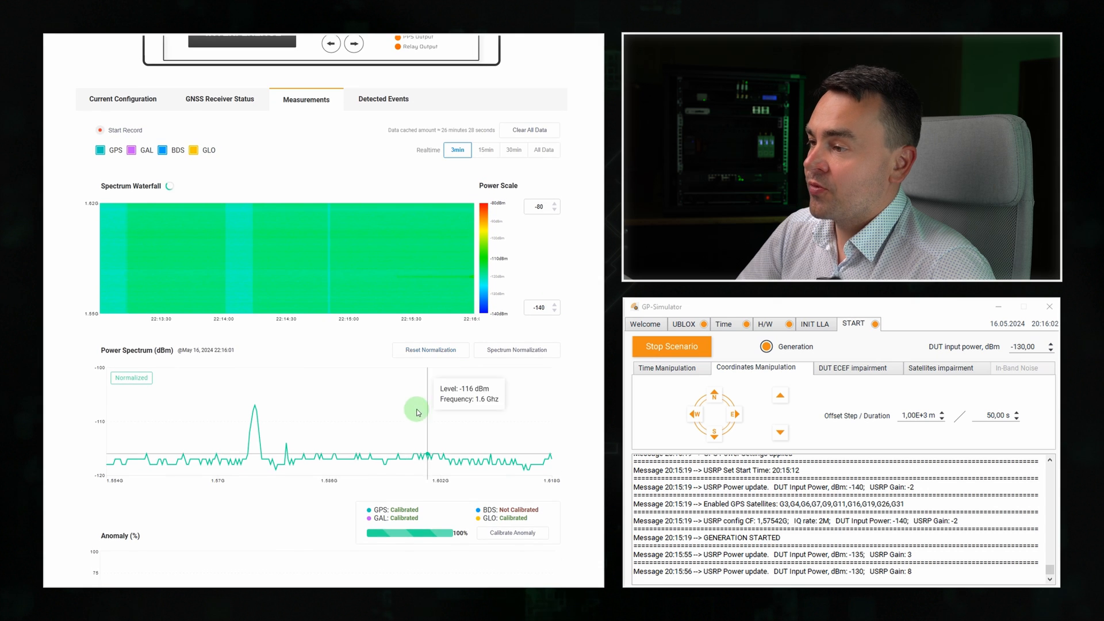
pyautogui.moveTo(254, 410)
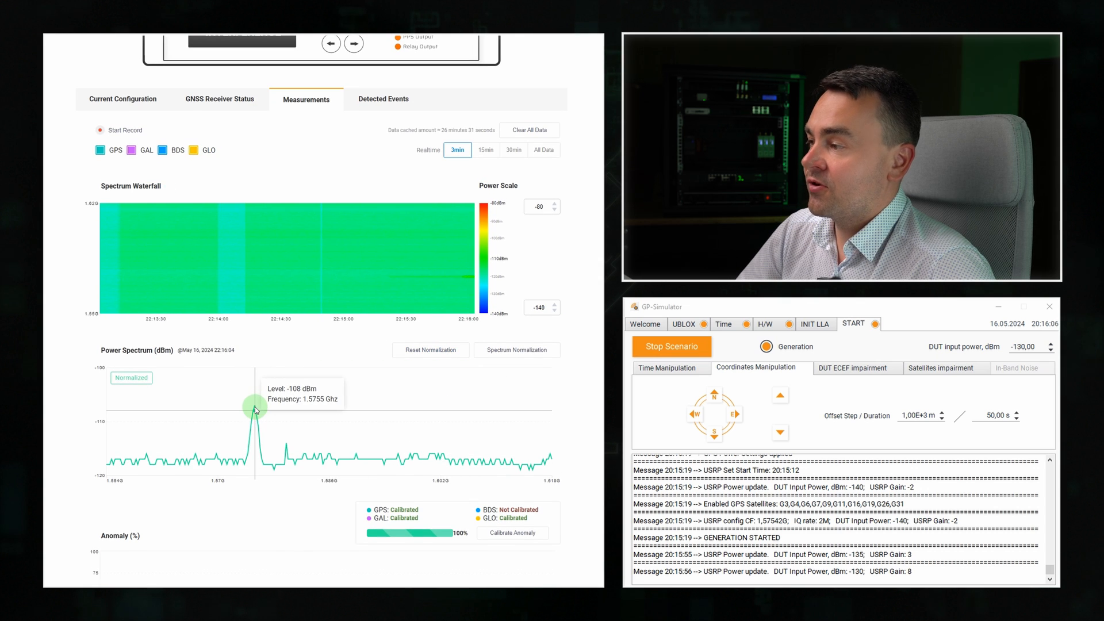
pyautogui.scroll(-3)
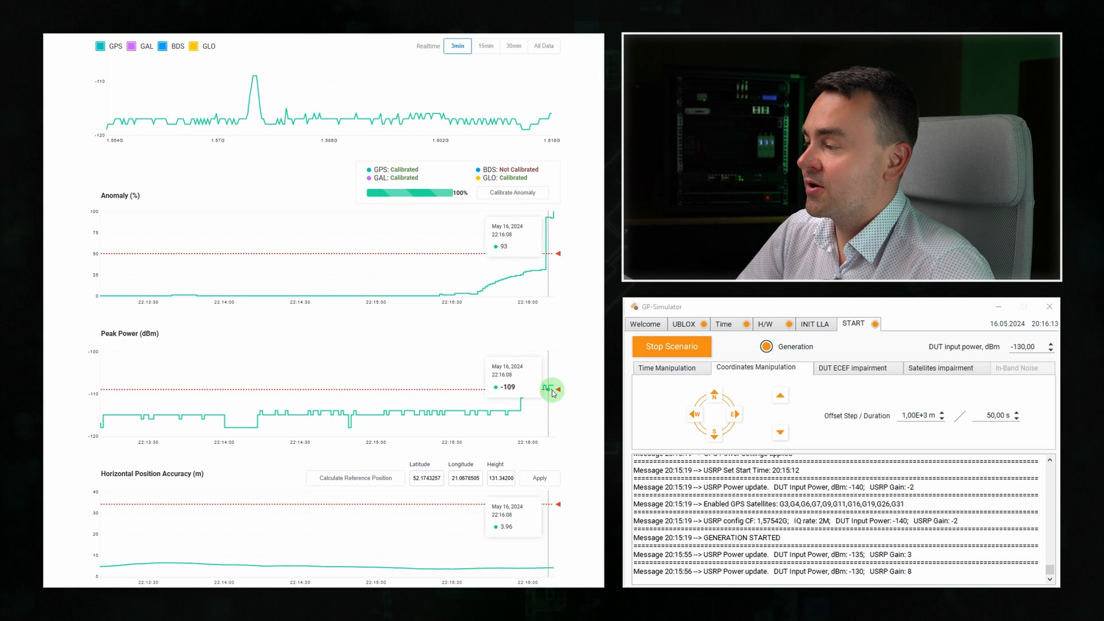
pyautogui.scroll(-3)
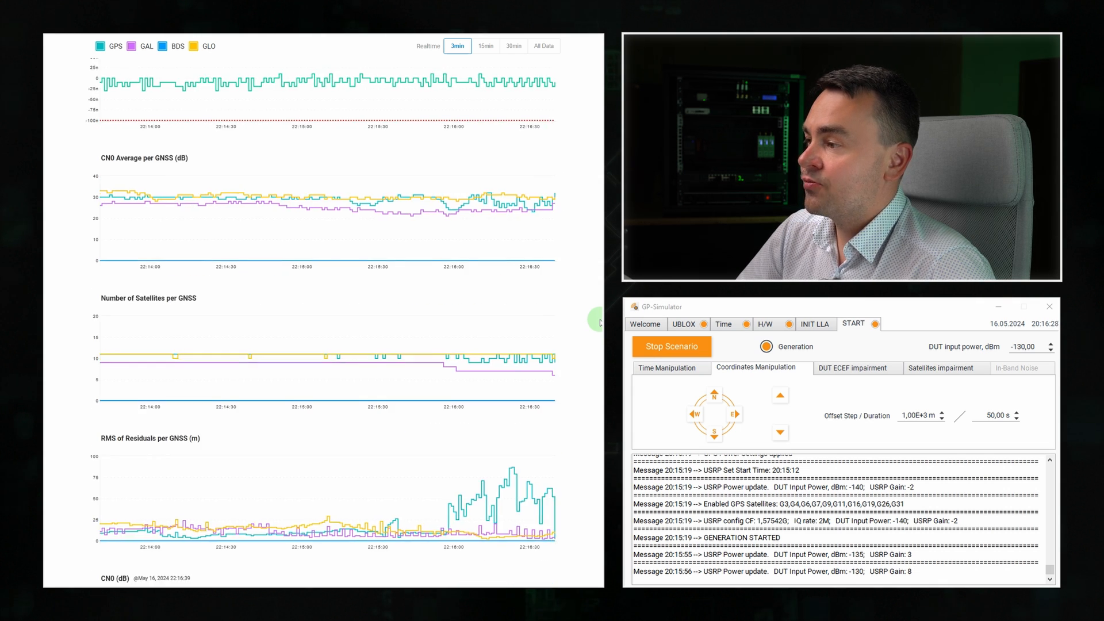
pyautogui.scroll(-3)
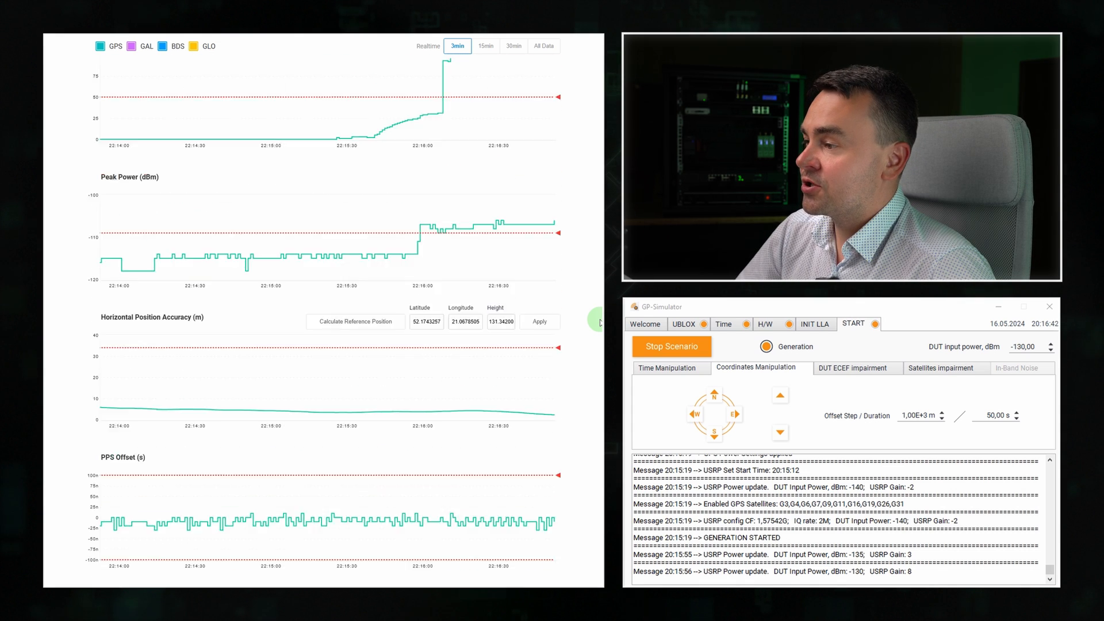
pyautogui.scroll(3)
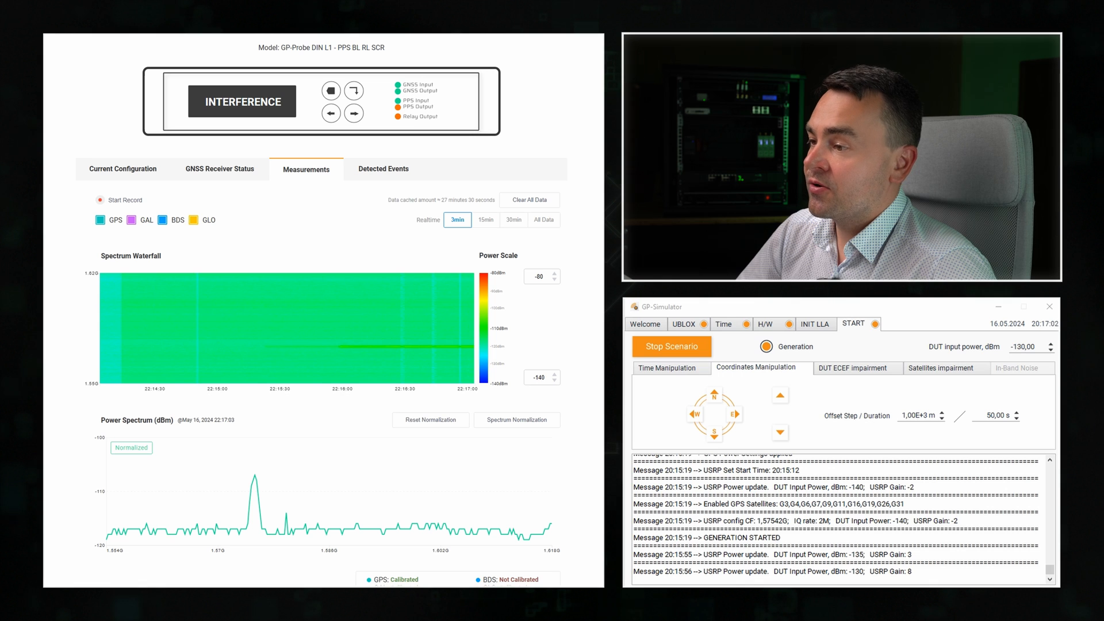
# Step DUT input power up to -90 dBm and review the spectrum waterfall's interference band
pyautogui.click(1050, 345)
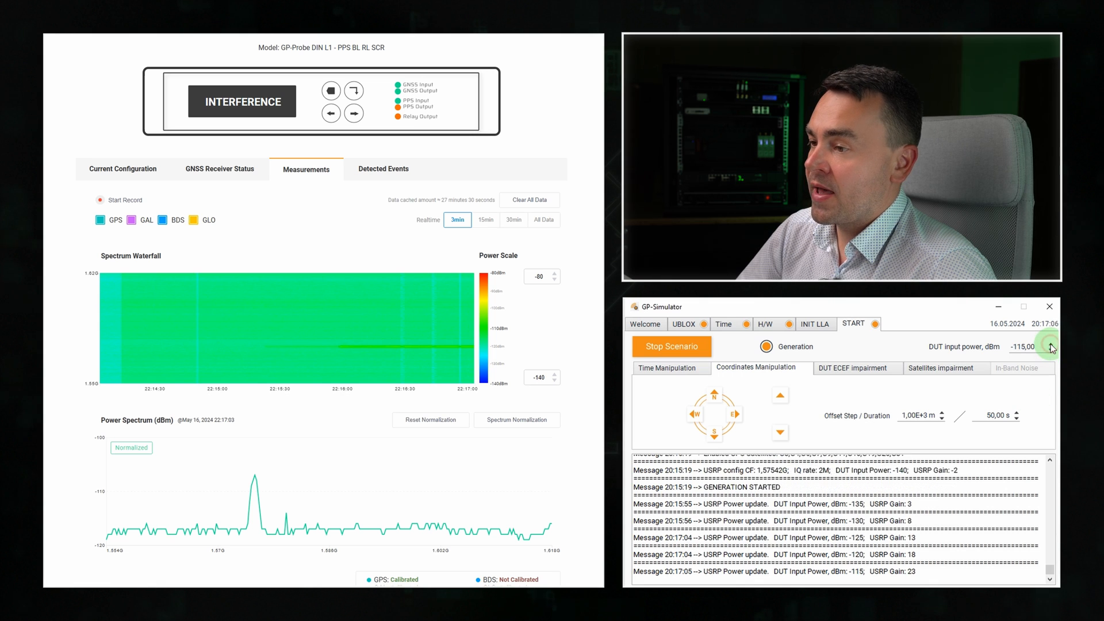
pyautogui.click(1050, 343)
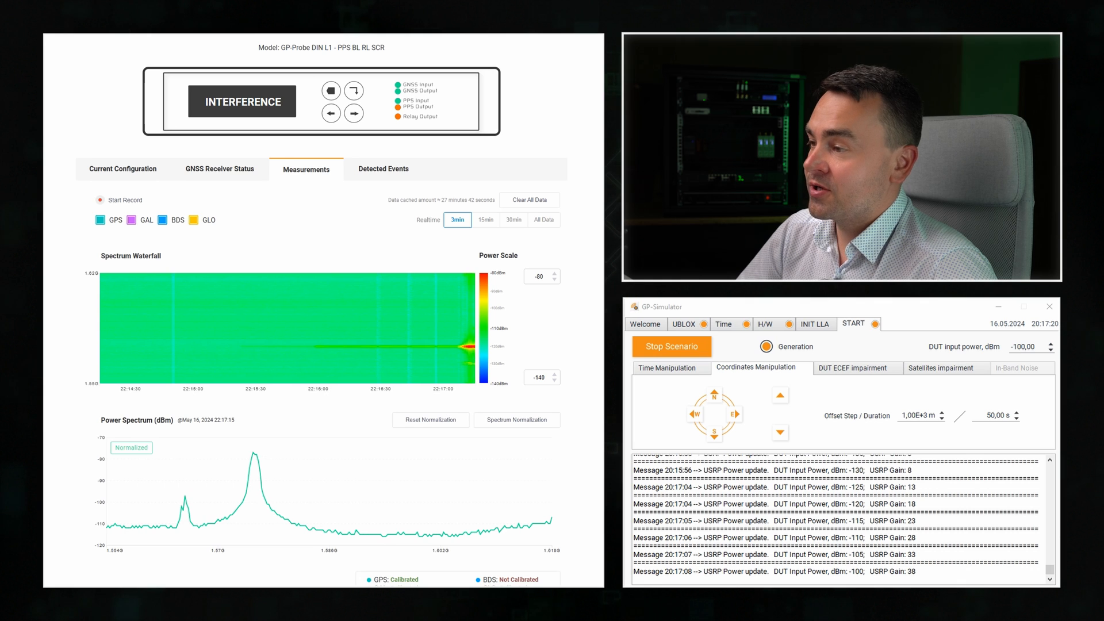
pyautogui.scroll(-3)
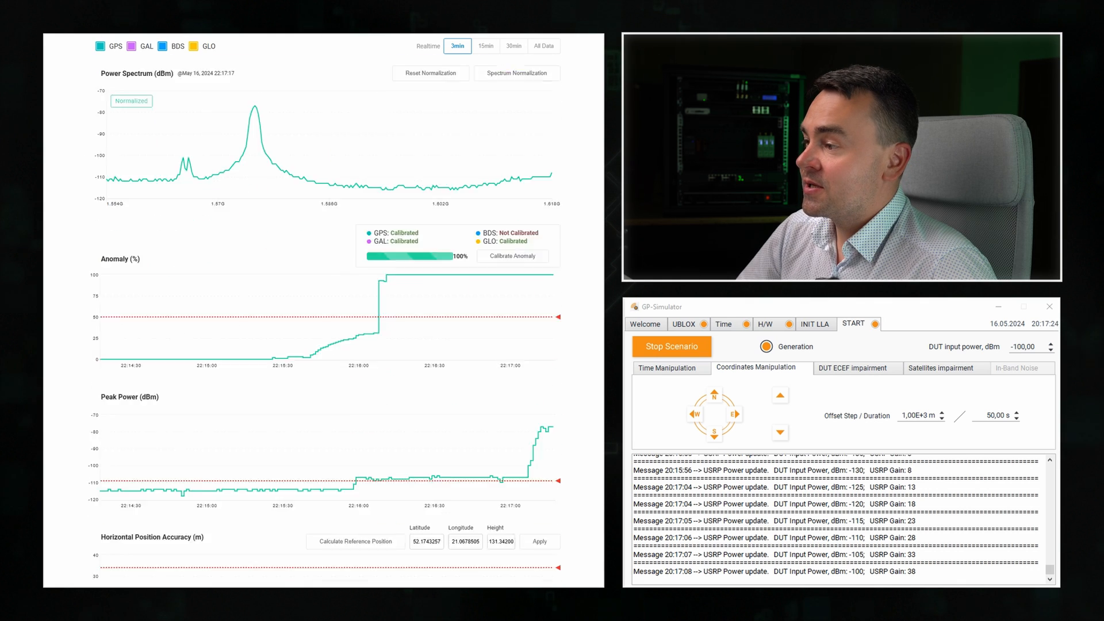
pyautogui.scroll(-3)
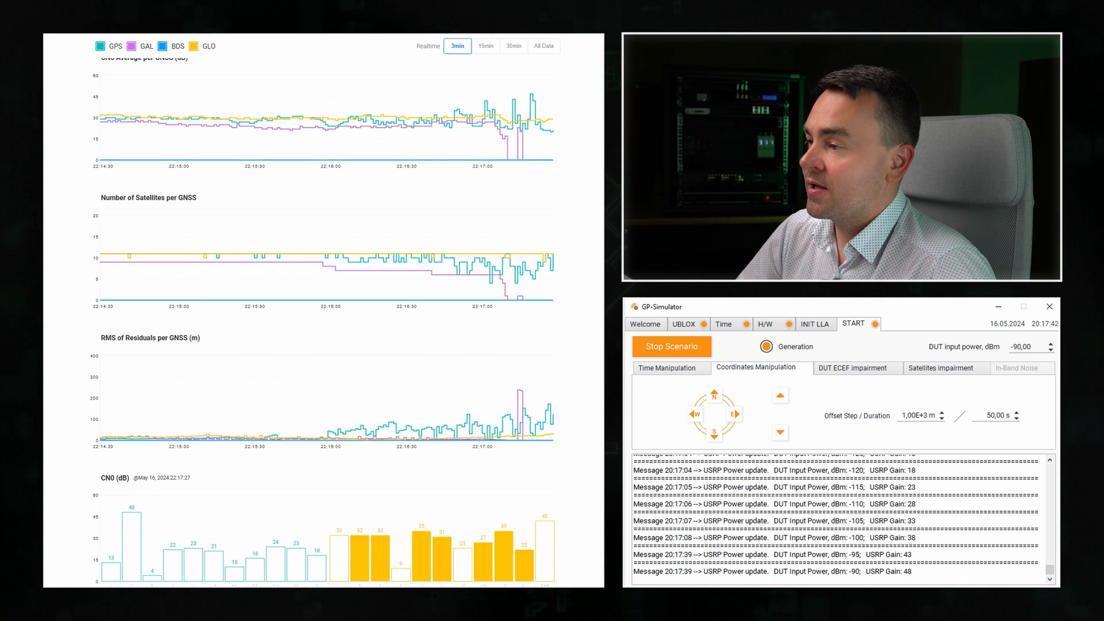
pyautogui.scroll(-3)
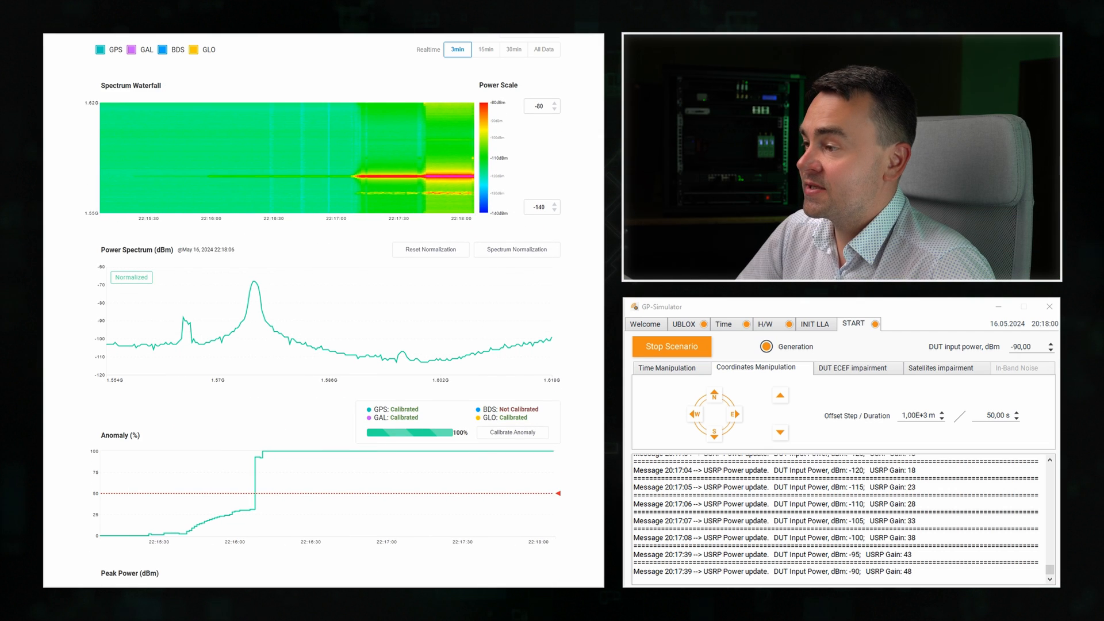
# Scroll the probe's Measurements charts, then stop signal generation in GP-Simulator
pyautogui.scroll(-3)
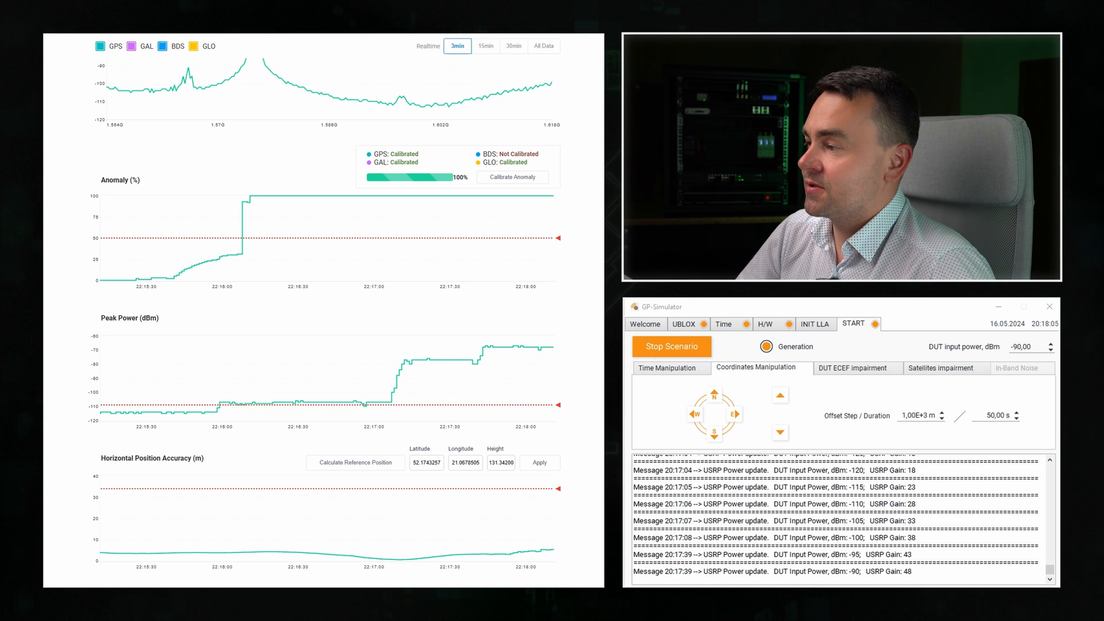
pyautogui.scroll(-3)
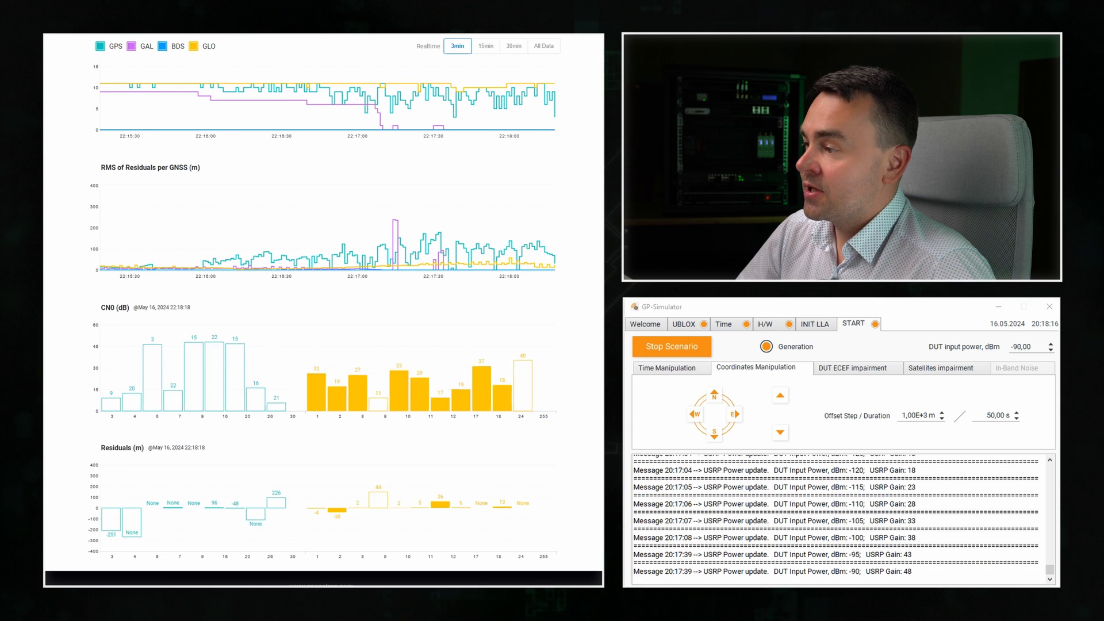
pyautogui.click(671, 346)
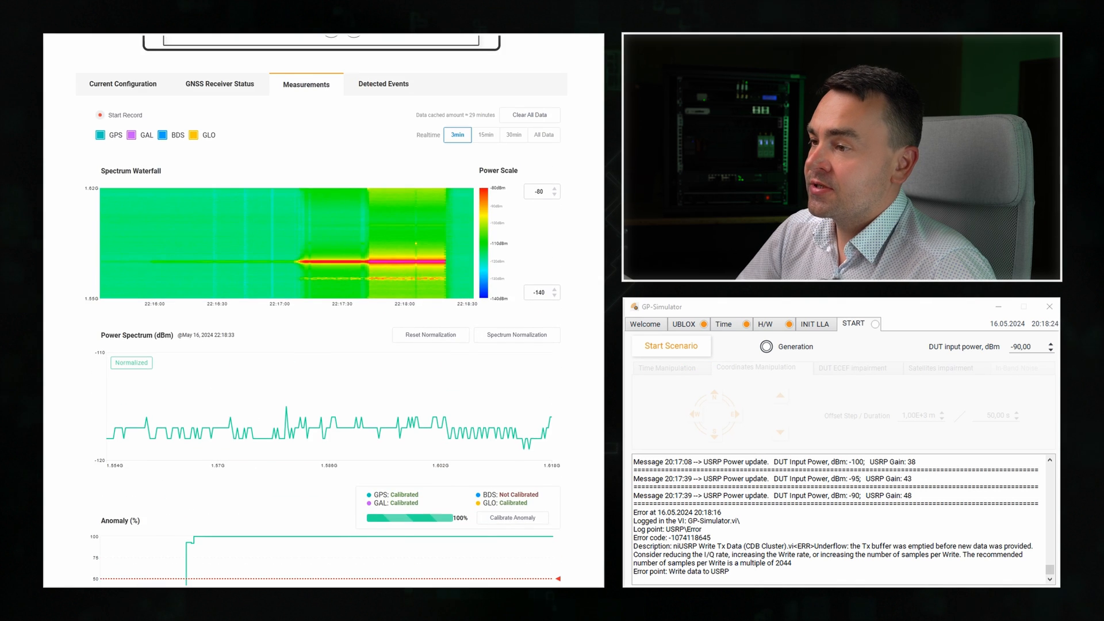
pyautogui.scroll(-3)
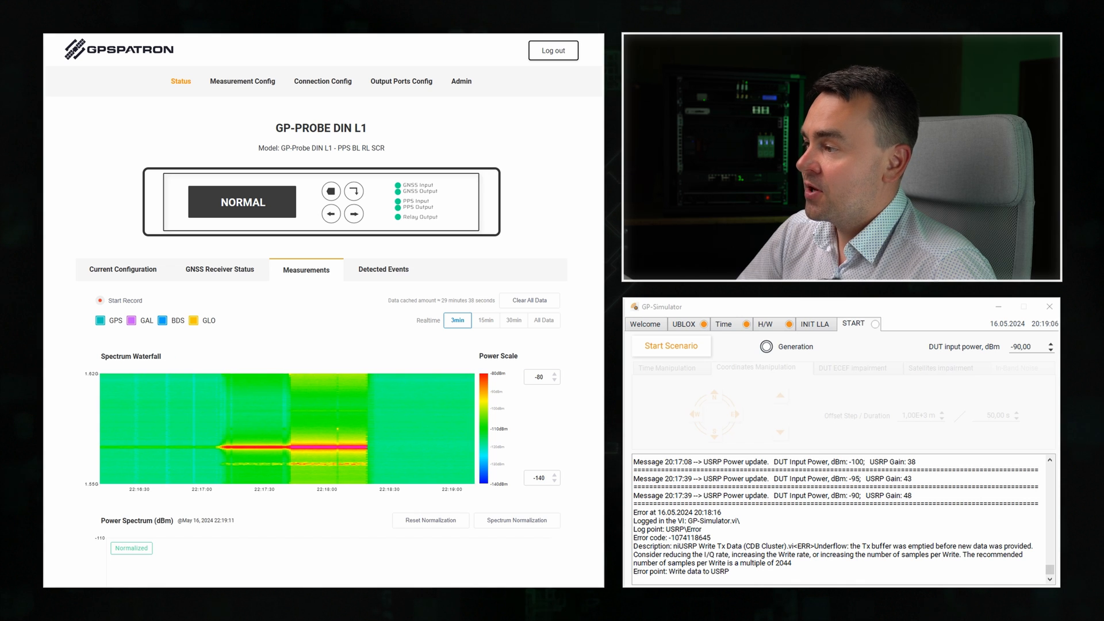
pyautogui.scroll(-3)
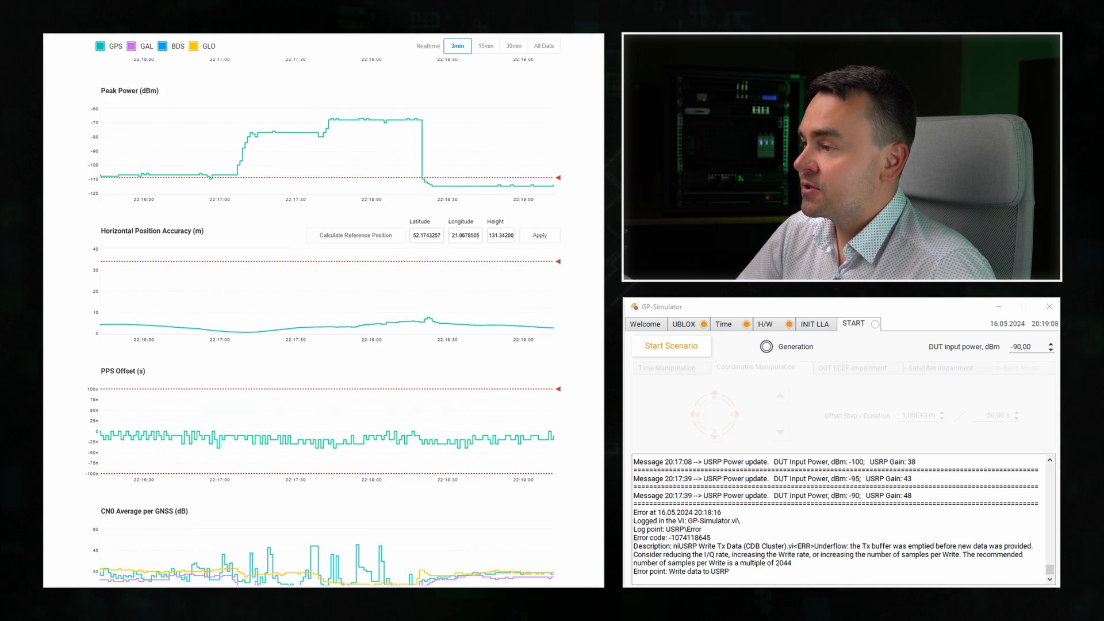
pyautogui.scroll(-3)
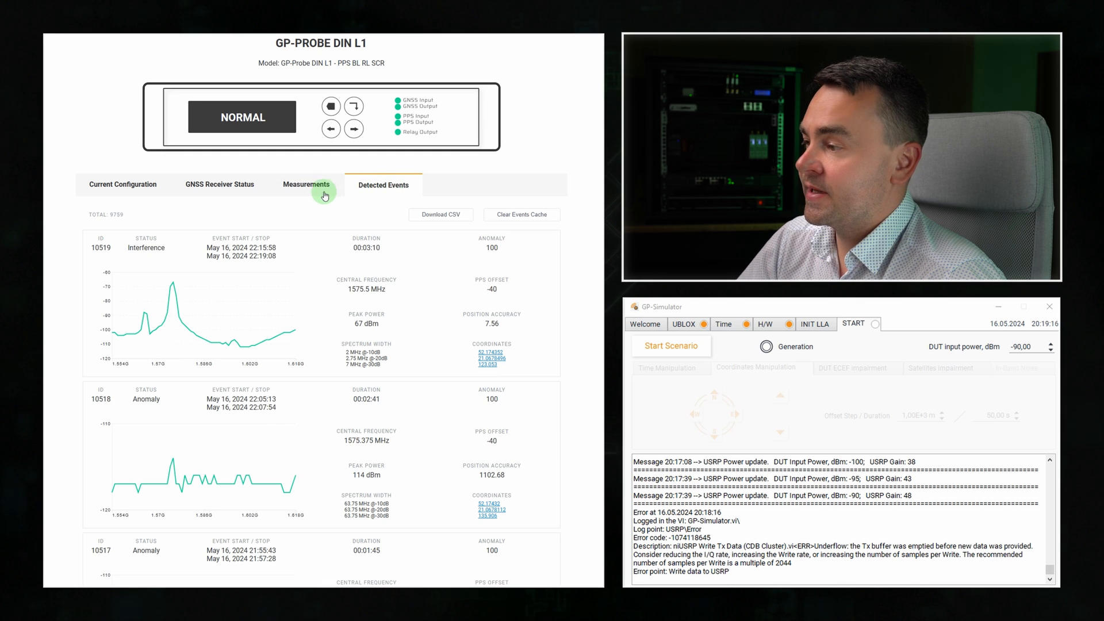
pyautogui.moveTo(345, 278)
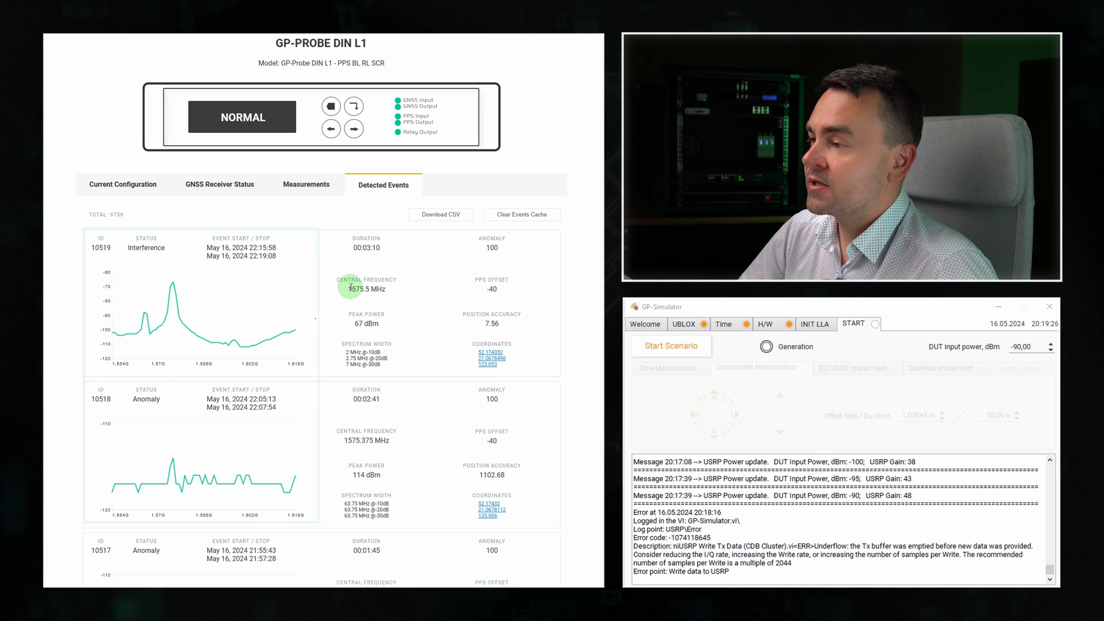
pyautogui.moveTo(234, 294)
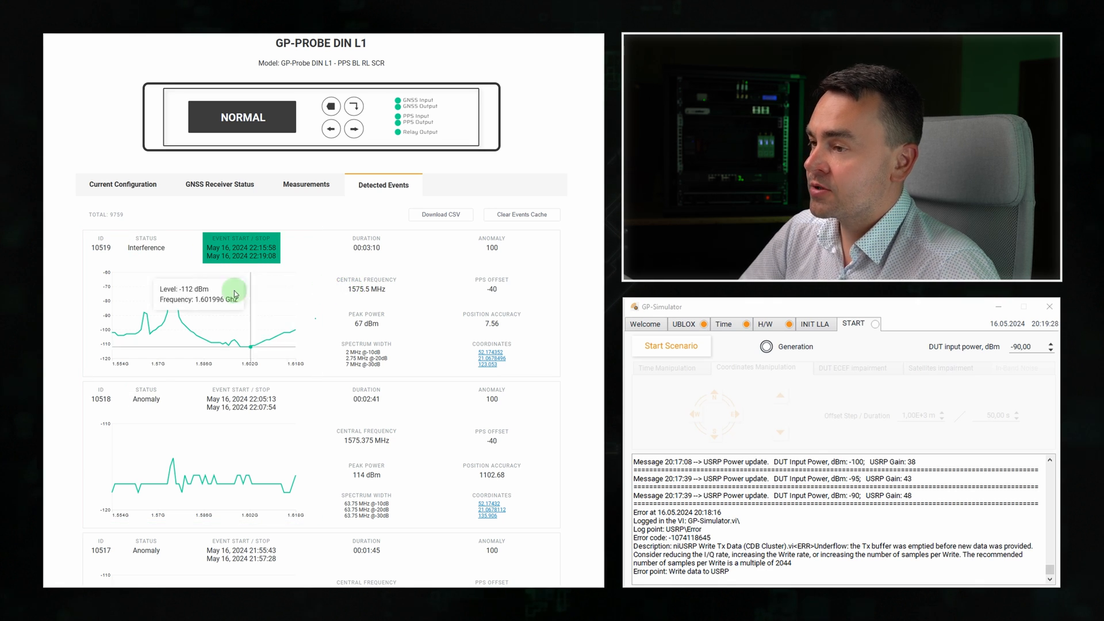
pyautogui.moveTo(174, 289)
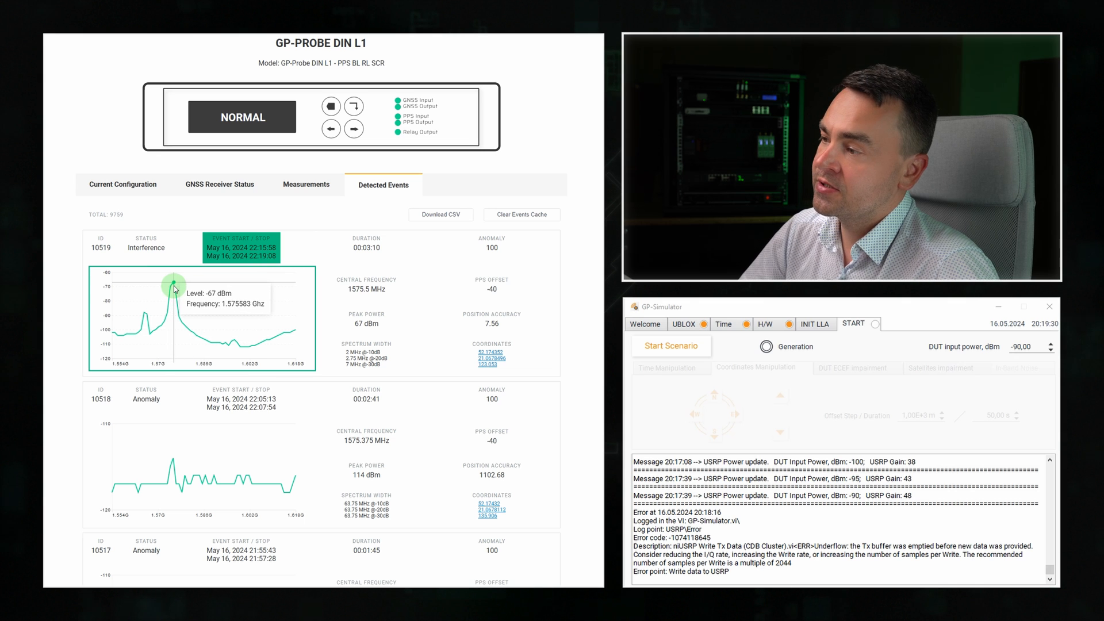
pyautogui.moveTo(192, 259)
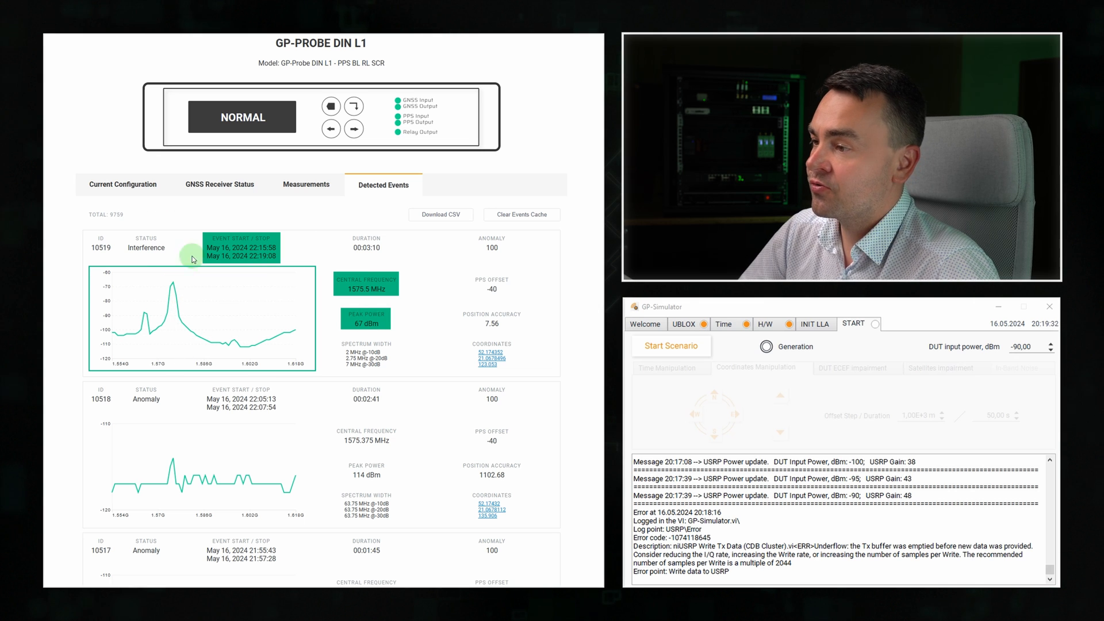